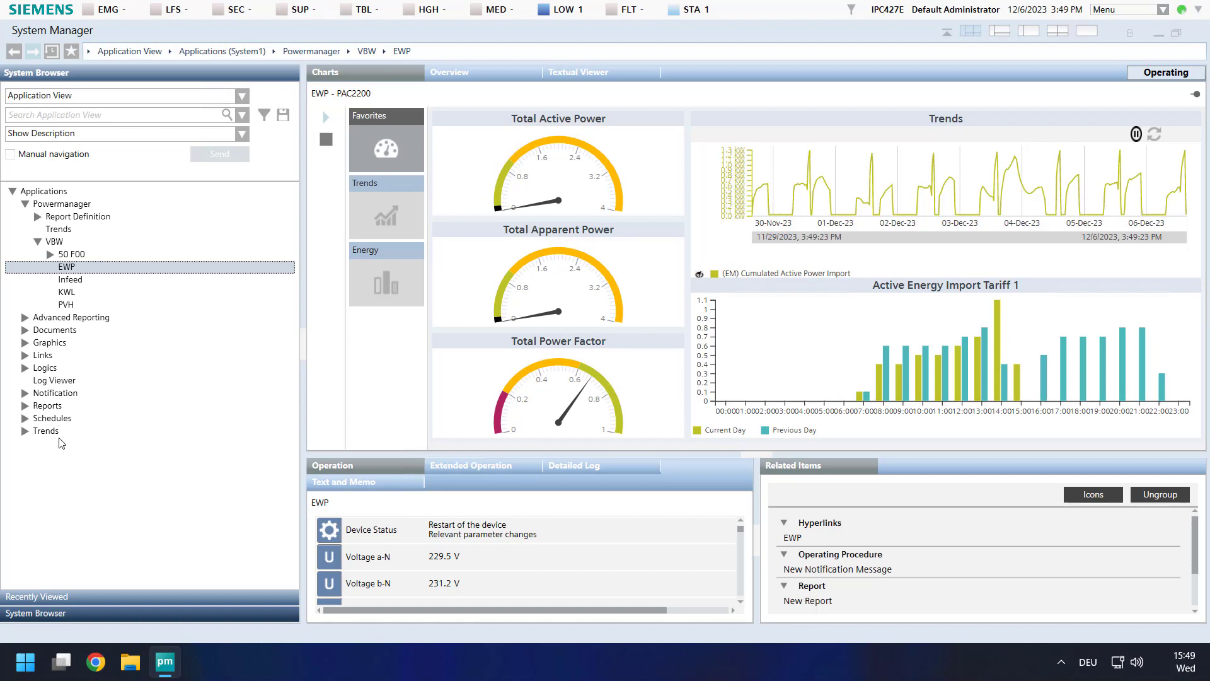
Switch the system browser to Management View and expand the Management System branch
{"action": "left_click", "coordinate": [242, 95]}
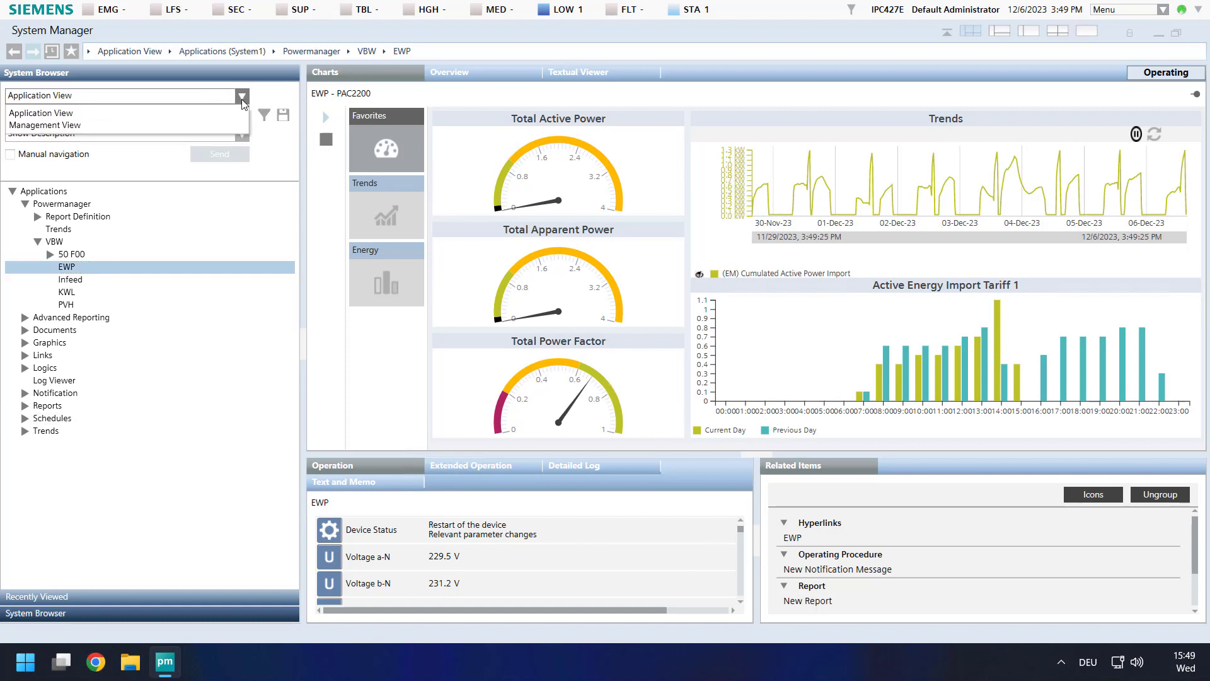
{"action": "left_click", "coordinate": [41, 125]}
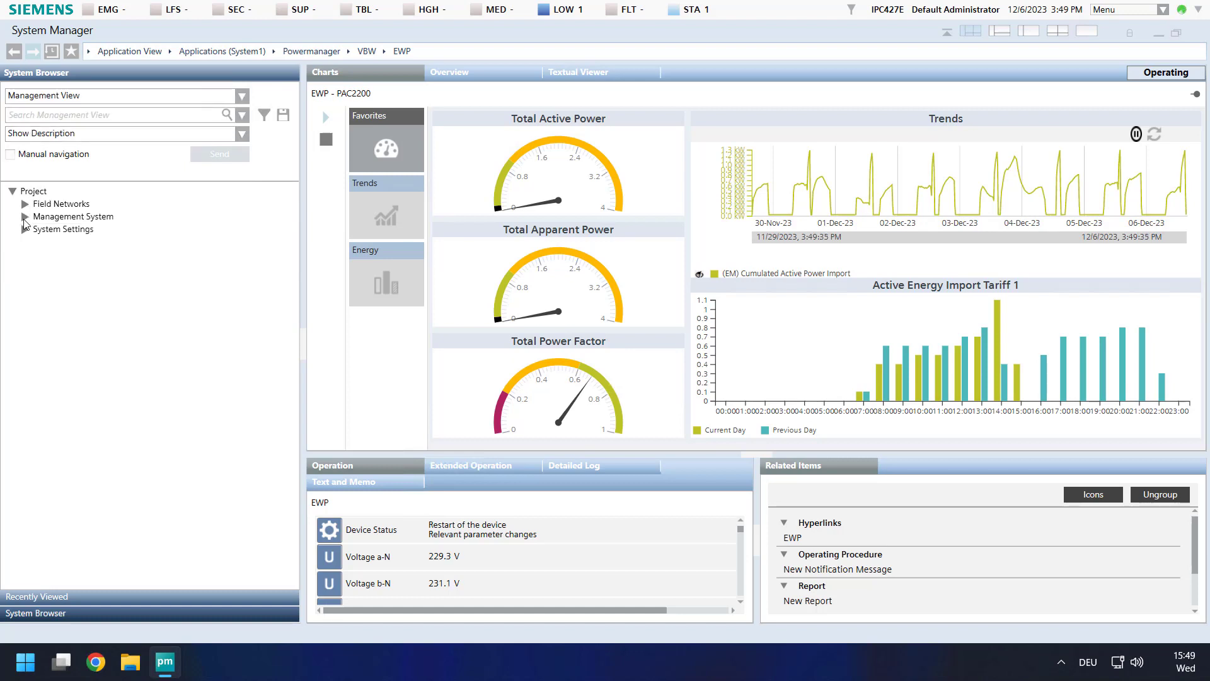
{"action": "left_click", "coordinate": [25, 216]}
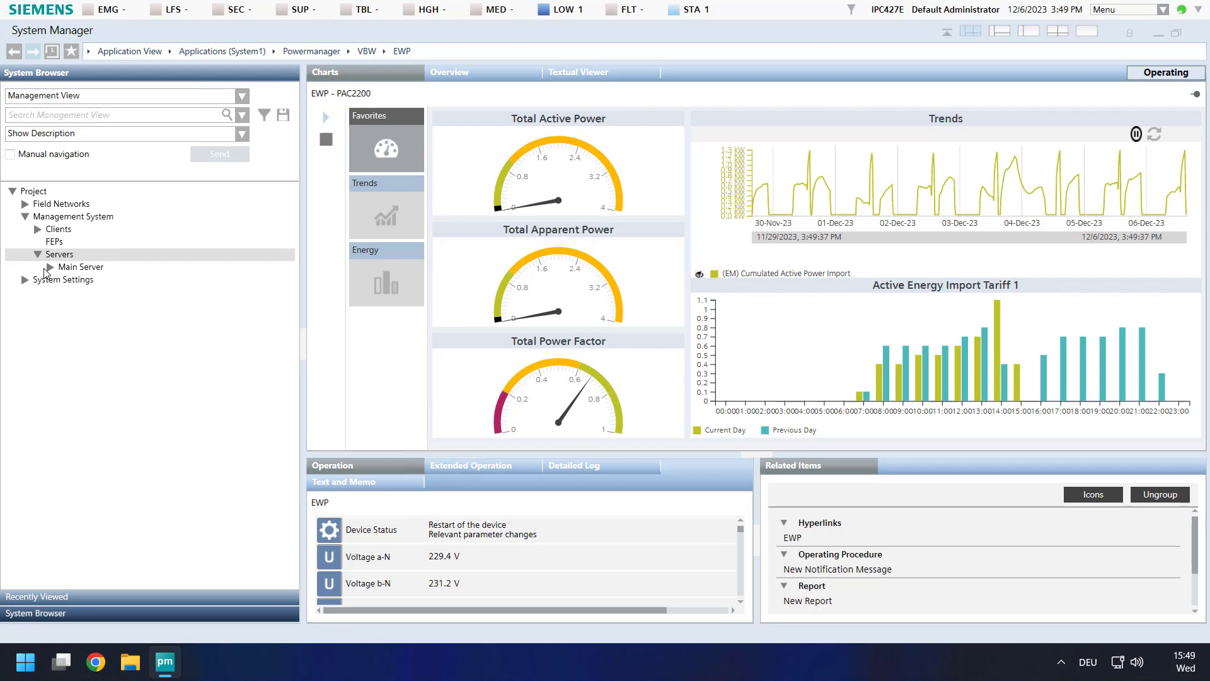
Select Main Server in the tree to show its extended operation settings
{"action": "left_click", "coordinate": [80, 266]}
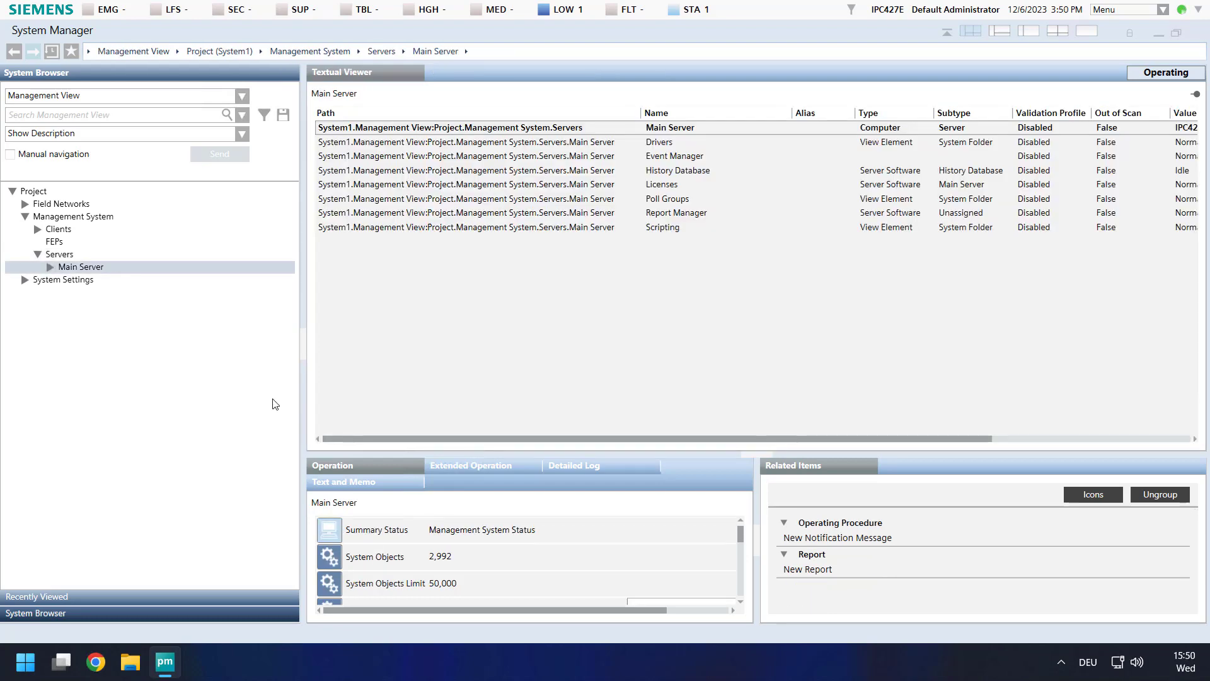
{"action": "mouse_move", "coordinate": [473, 467]}
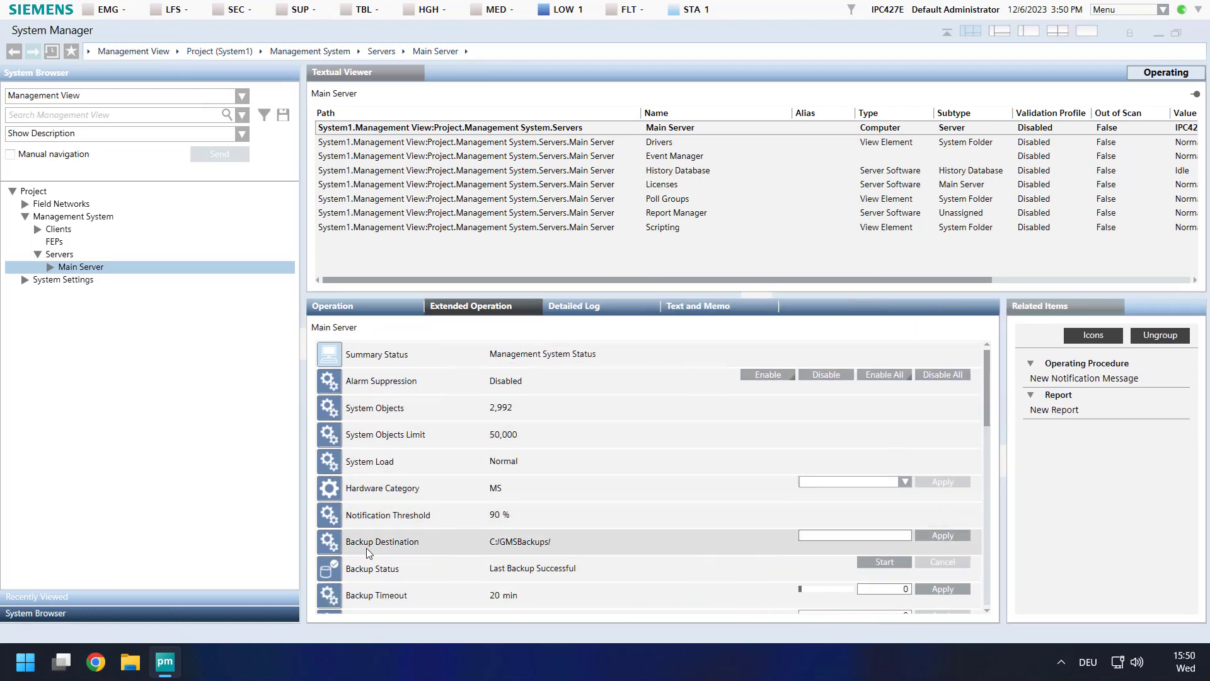
{"action": "mouse_move", "coordinate": [410, 548]}
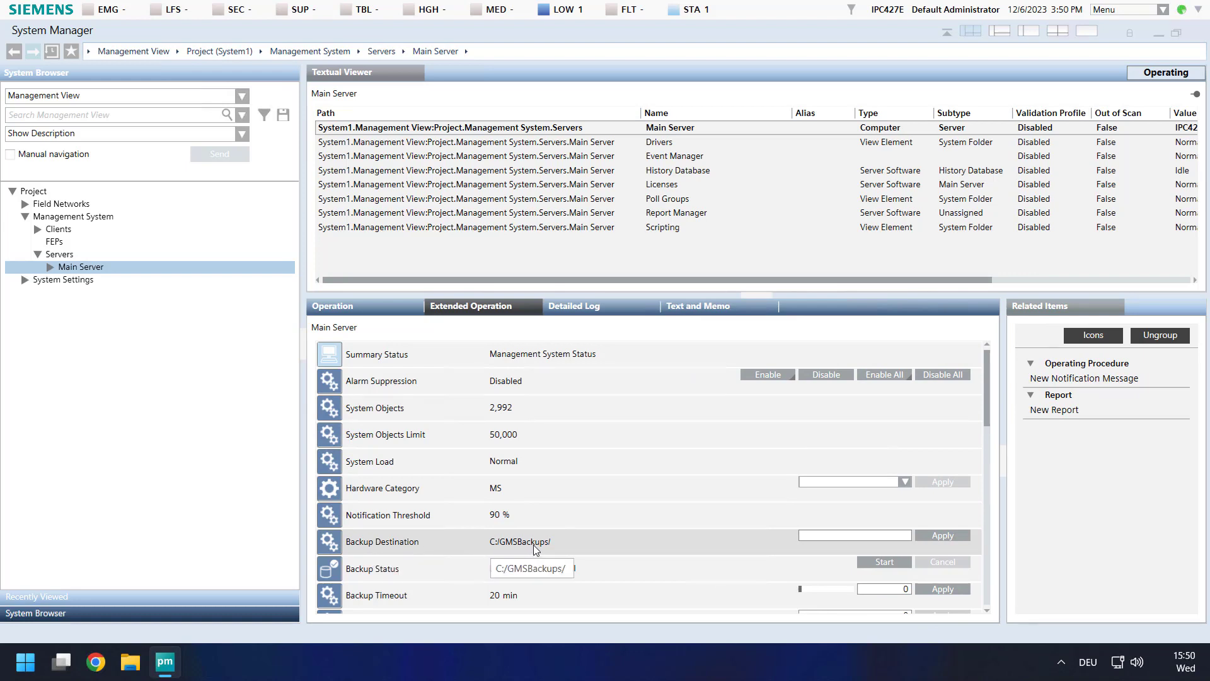
{"action": "mouse_move", "coordinate": [526, 546]}
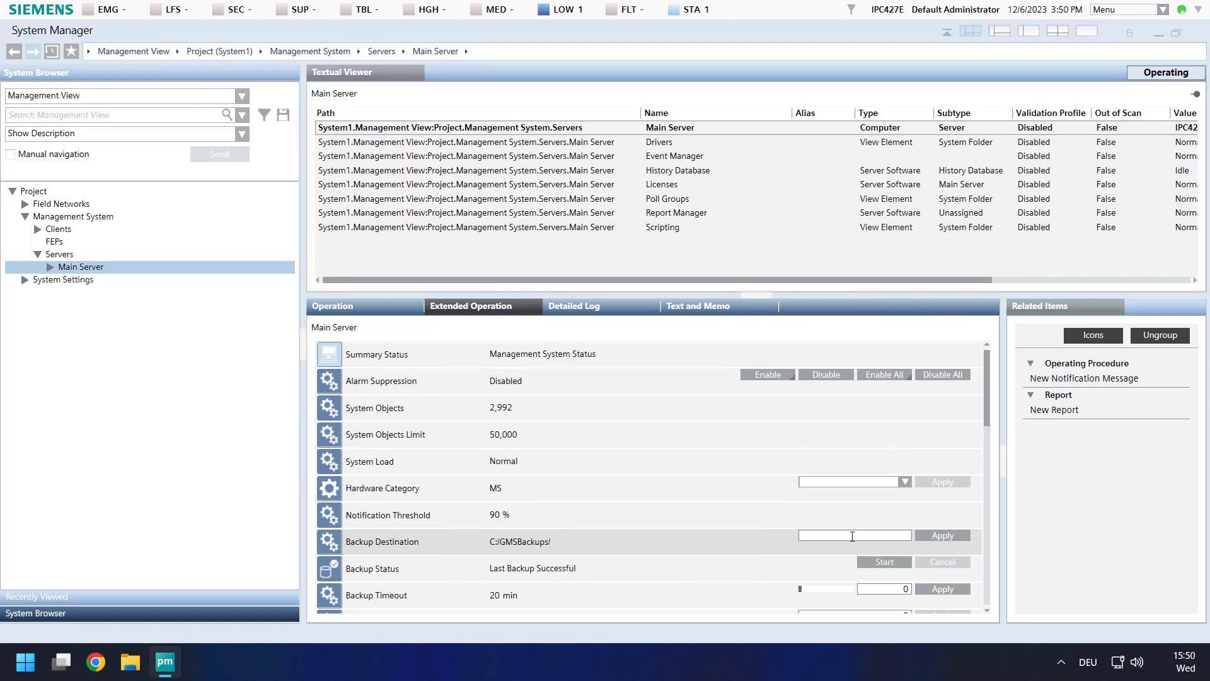
{"action": "mouse_move", "coordinate": [518, 543]}
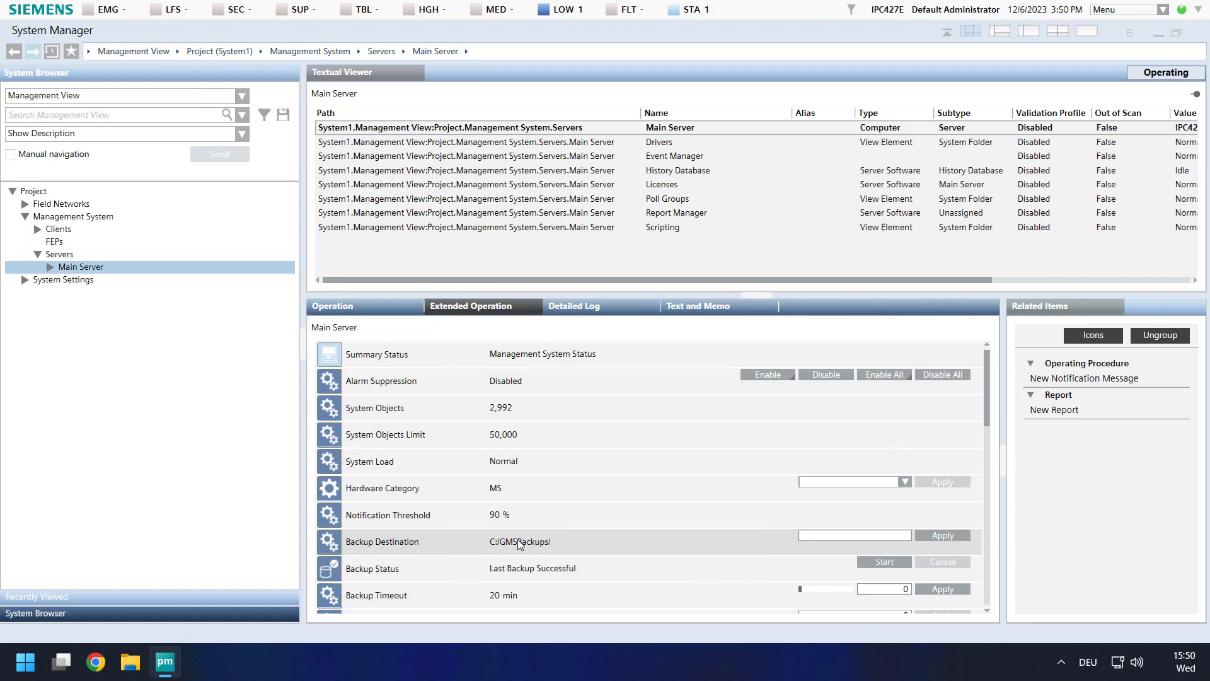
{"action": "mouse_move", "coordinate": [521, 541]}
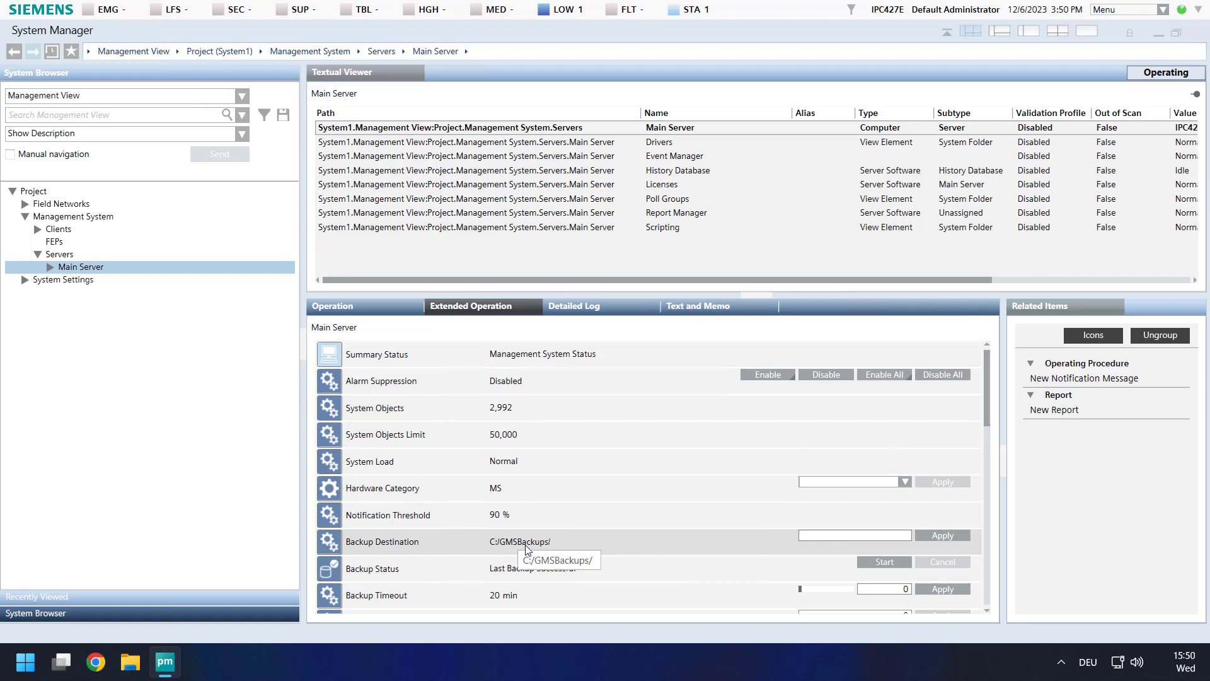
{"action": "mouse_move", "coordinate": [505, 606]}
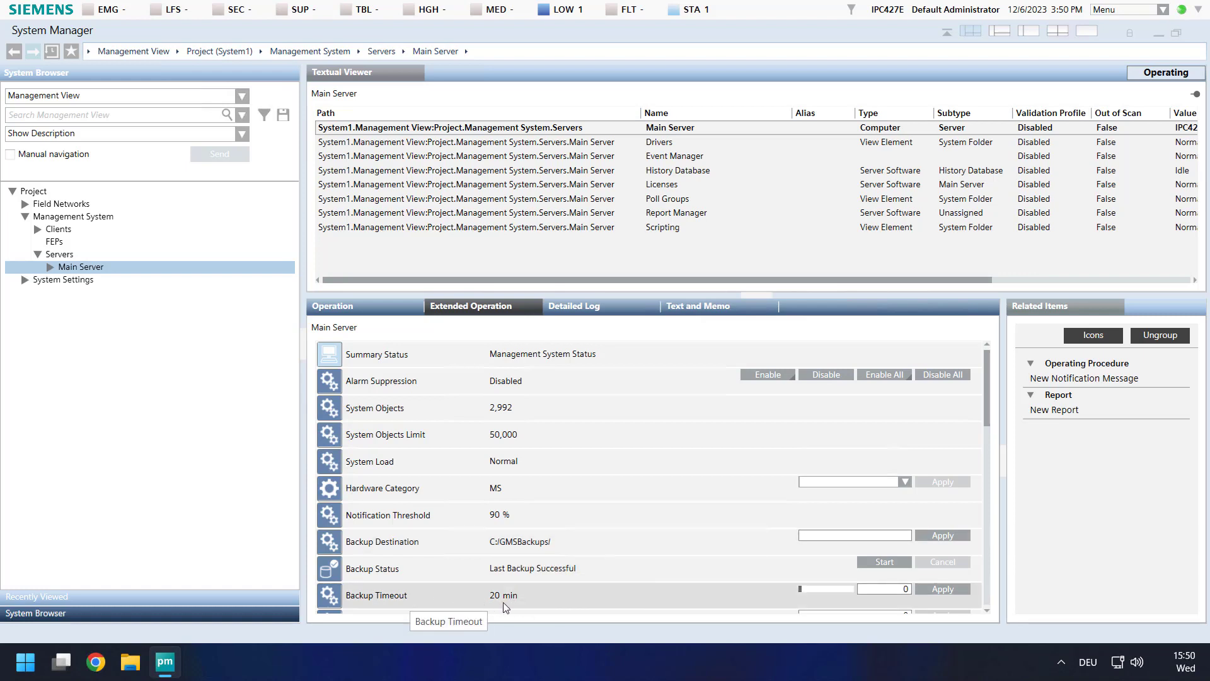
{"action": "mouse_move", "coordinate": [508, 599]}
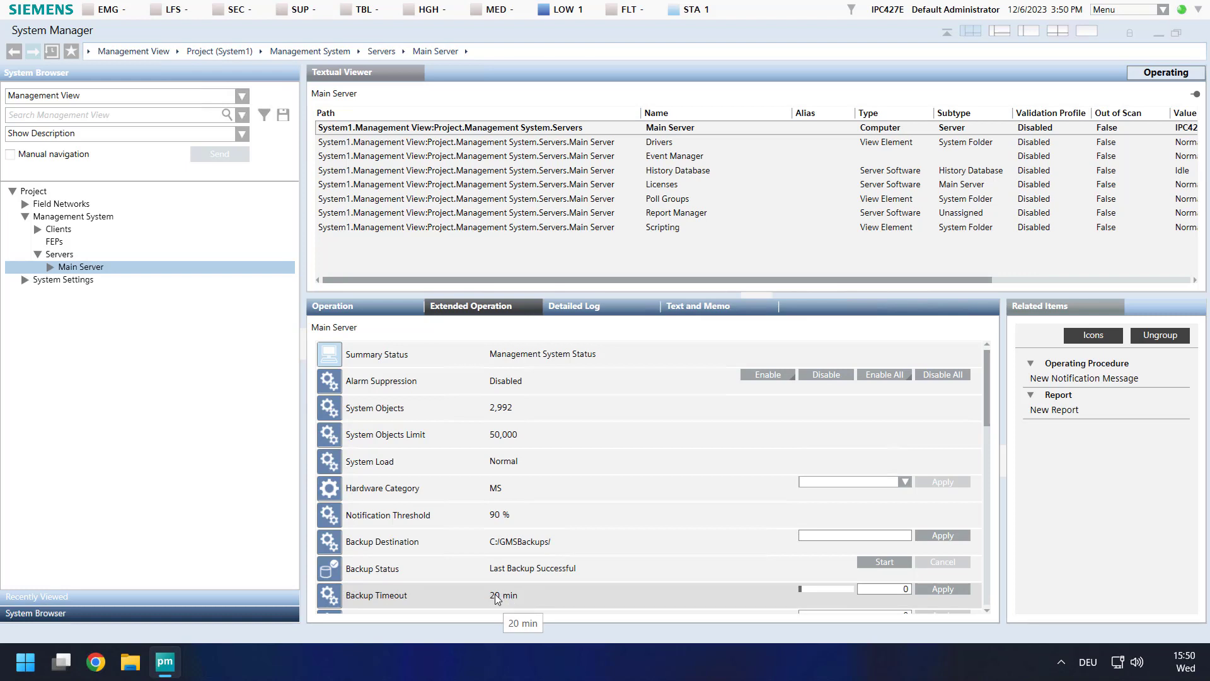
{"action": "mouse_move", "coordinate": [503, 602]}
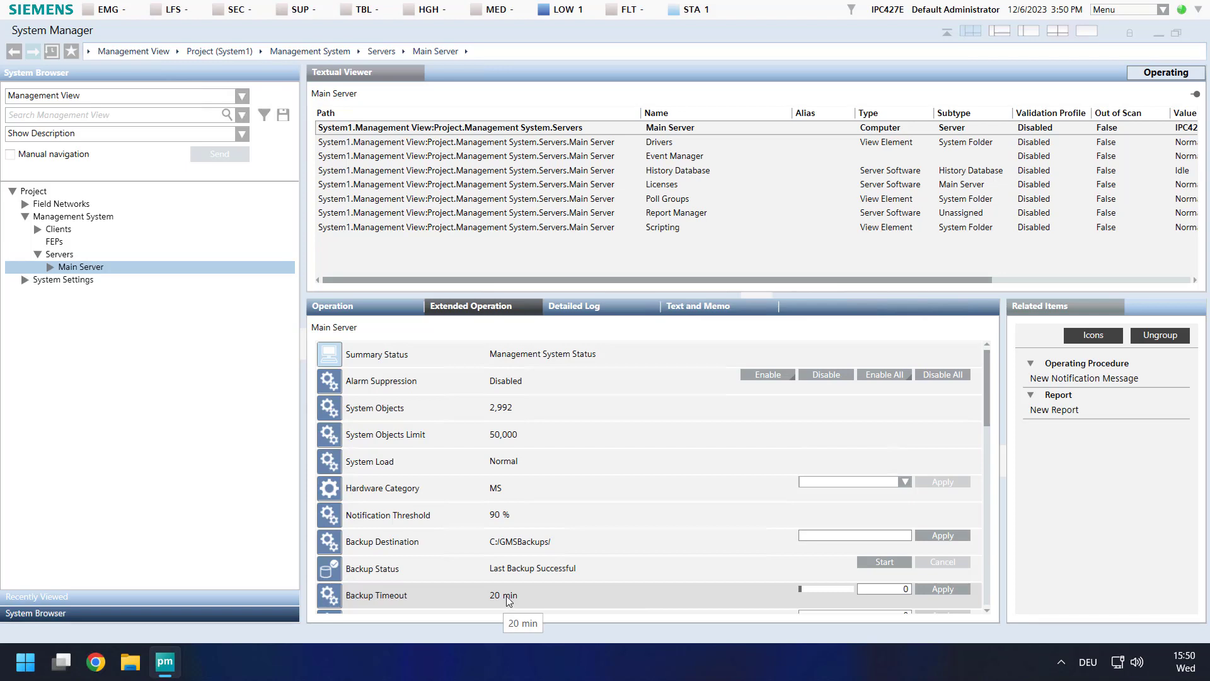
{"action": "mouse_move", "coordinate": [500, 600]}
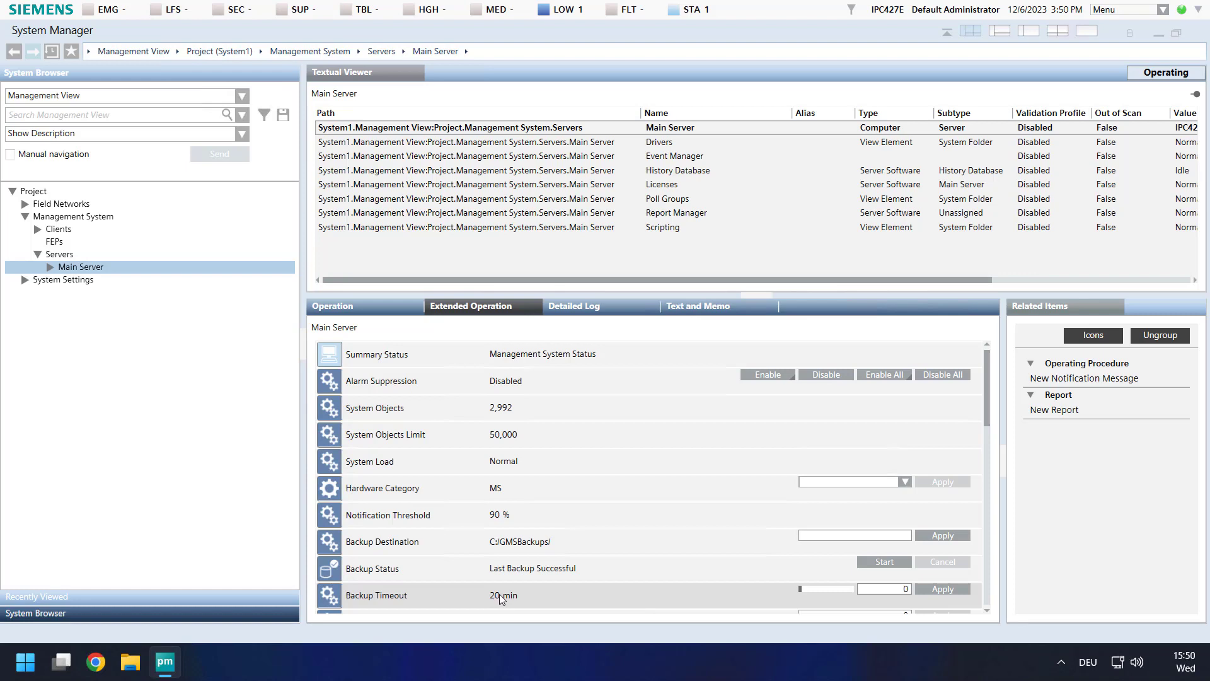
{"action": "mouse_move", "coordinate": [503, 599]}
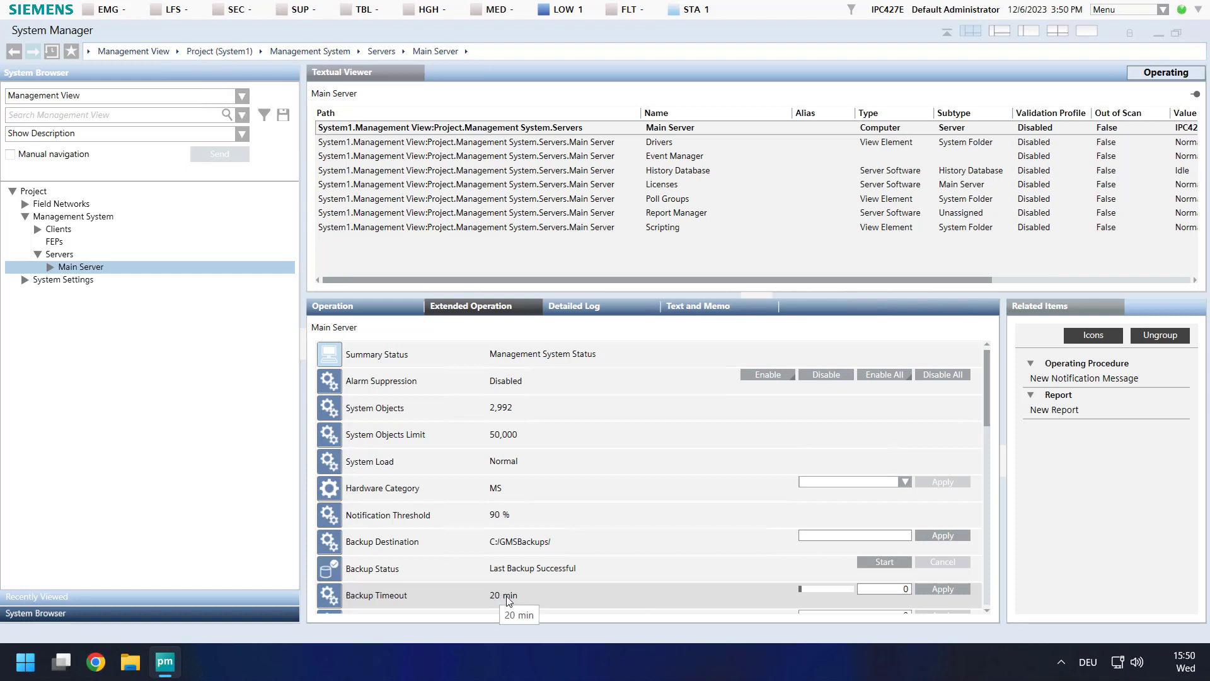
{"action": "mouse_move", "coordinate": [703, 585]}
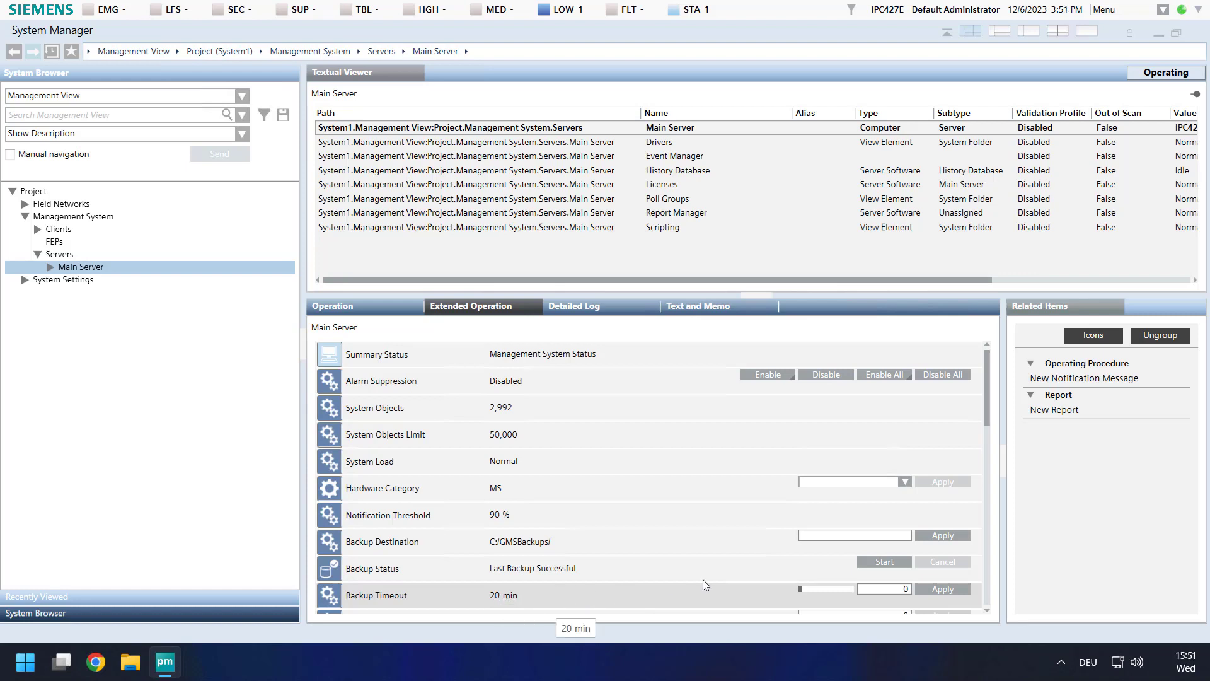
Start a manual project backup of the Main Server
{"action": "left_click", "coordinate": [884, 561]}
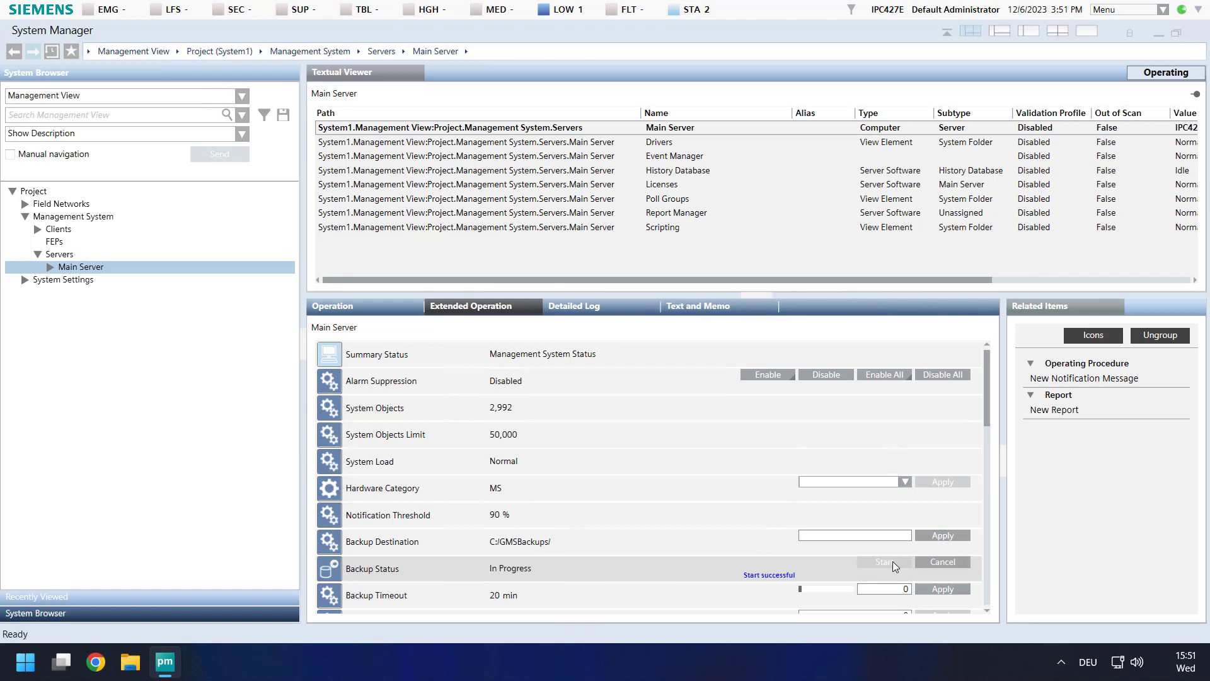
{"action": "mouse_move", "coordinate": [733, 559]}
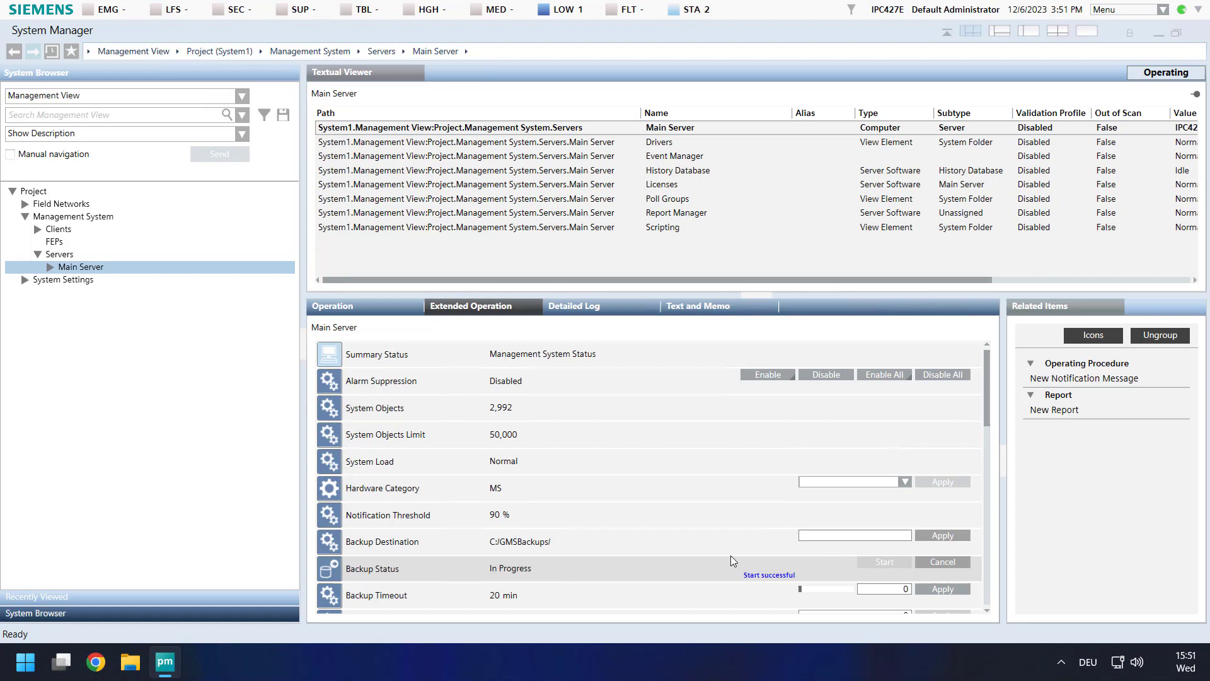
{"action": "mouse_move", "coordinate": [504, 580]}
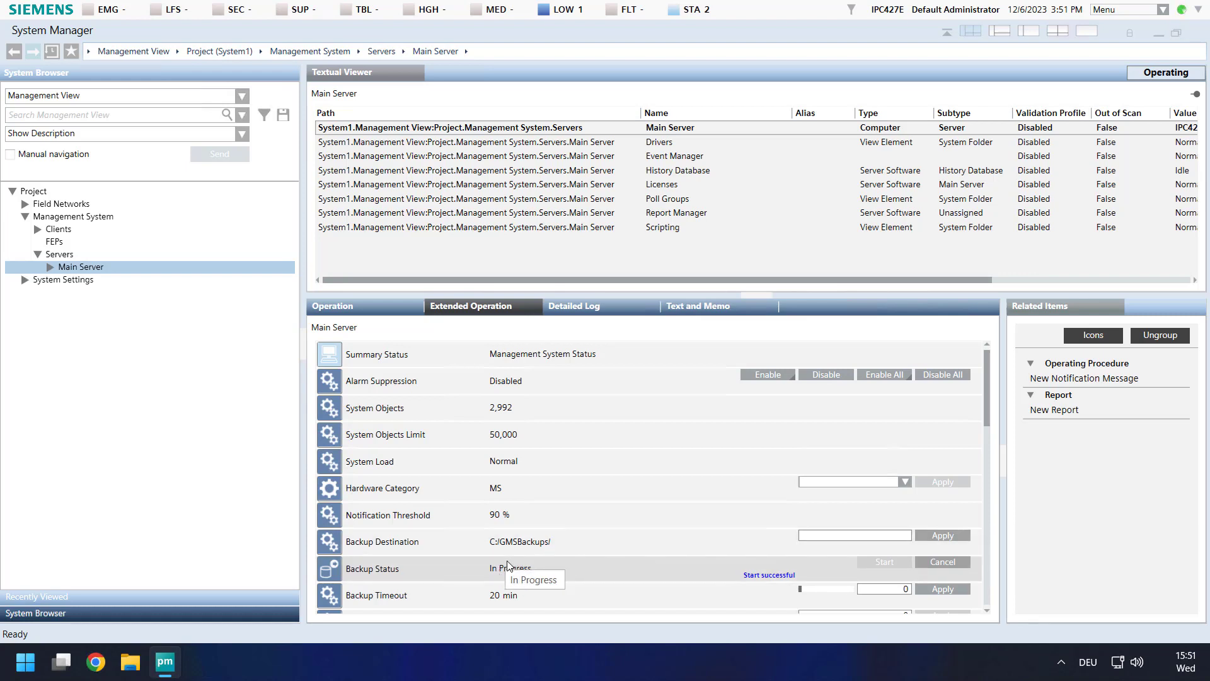
{"action": "mouse_move", "coordinate": [580, 578]}
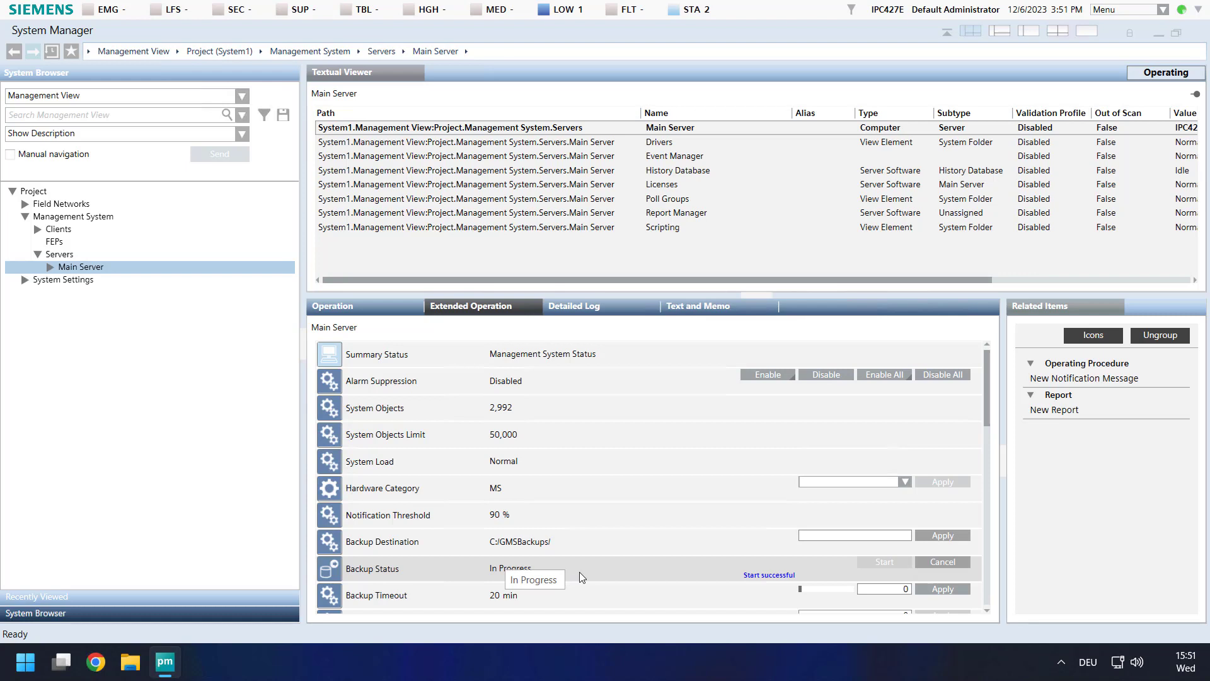
{"action": "mouse_move", "coordinate": [541, 578]}
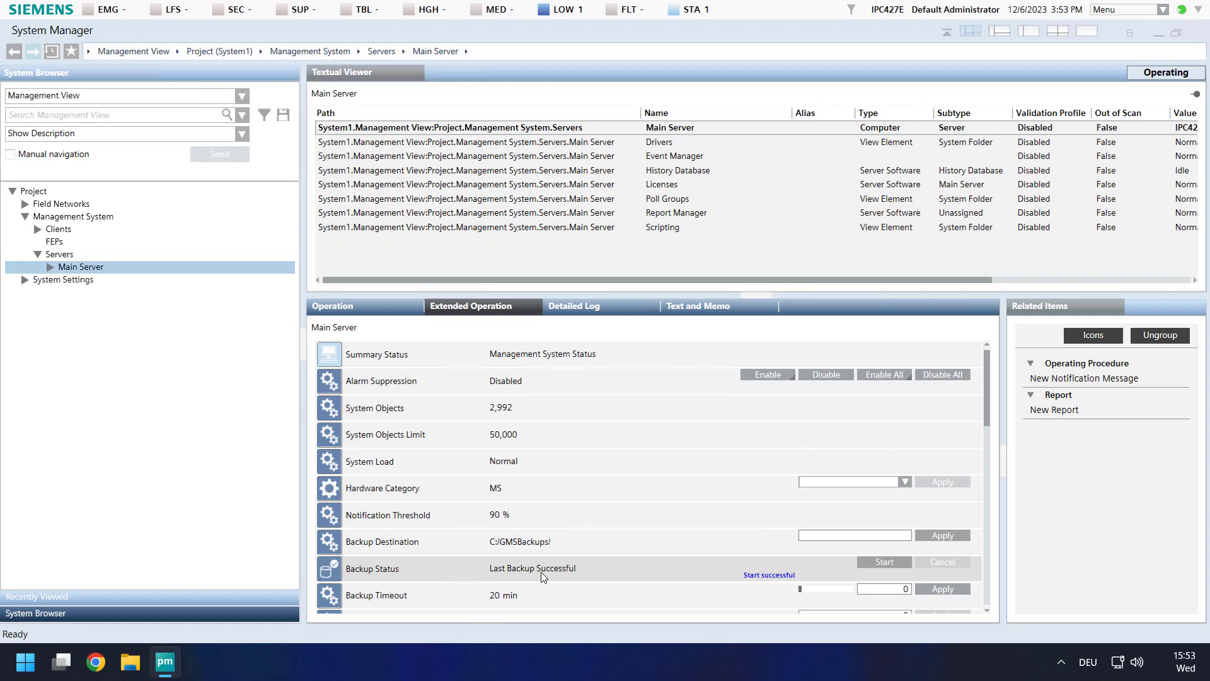
{"action": "mouse_move", "coordinate": [560, 577]}
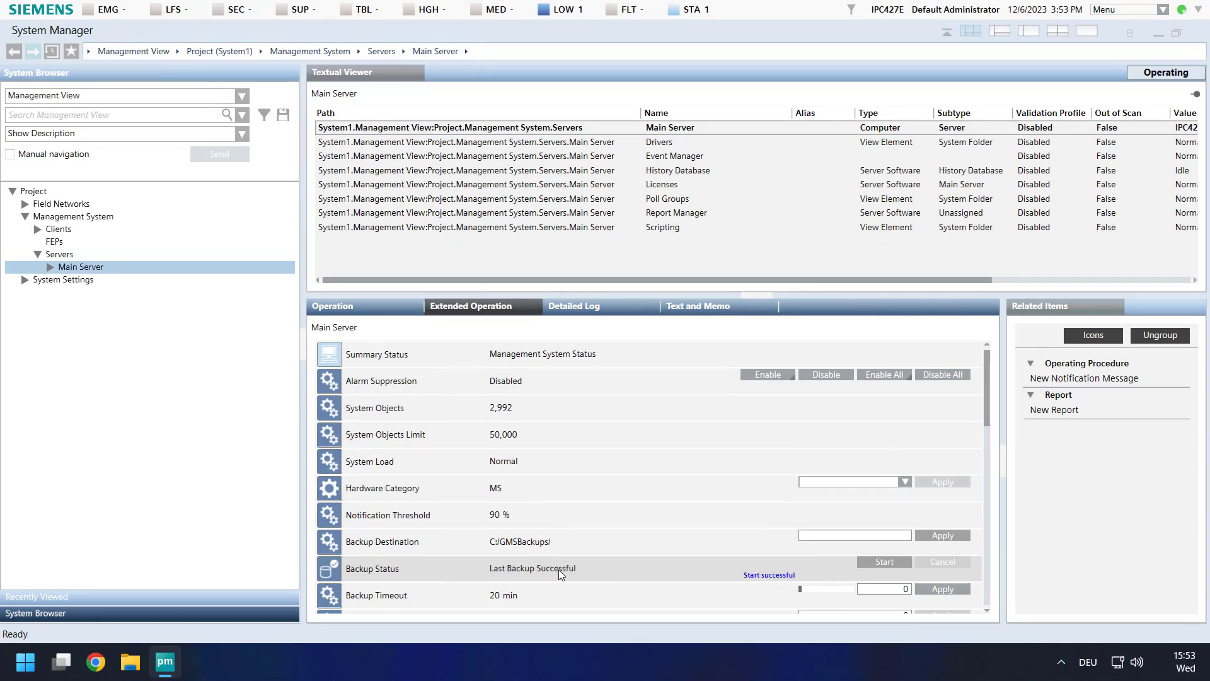
{"action": "mouse_move", "coordinate": [128, 662]}
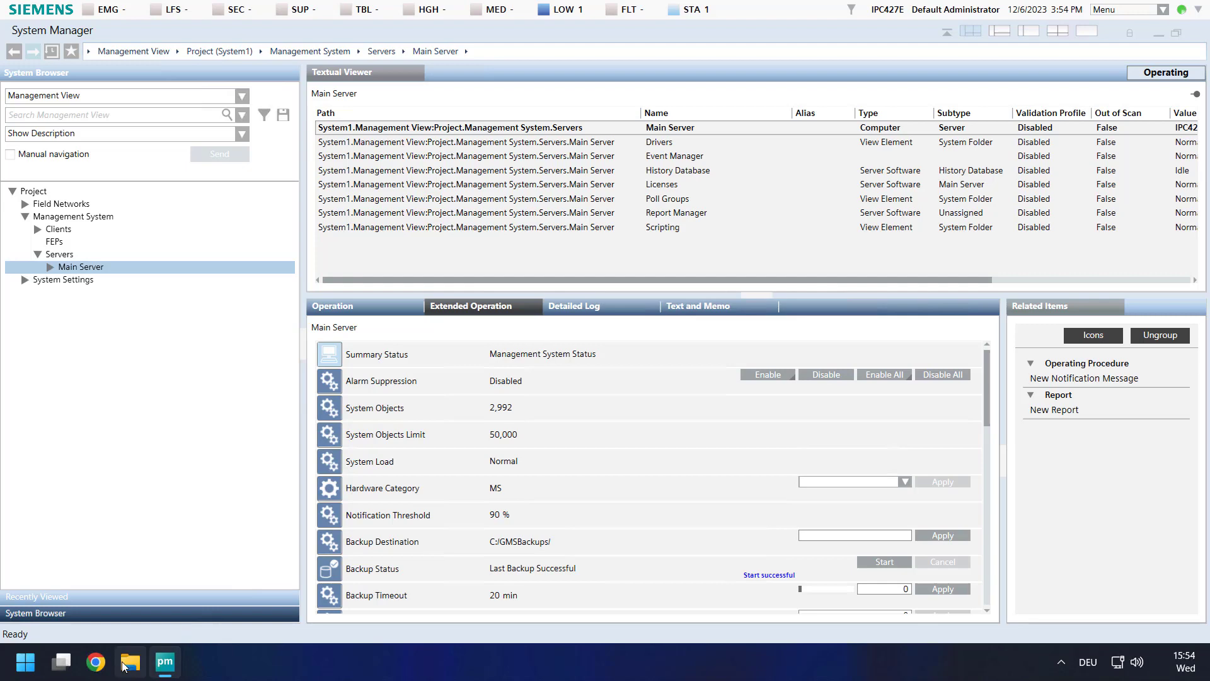
Check C:\GMSBackups for the 20231206 Powermanager backup folder, then minimize Explorer
{"action": "left_click", "coordinate": [129, 662]}
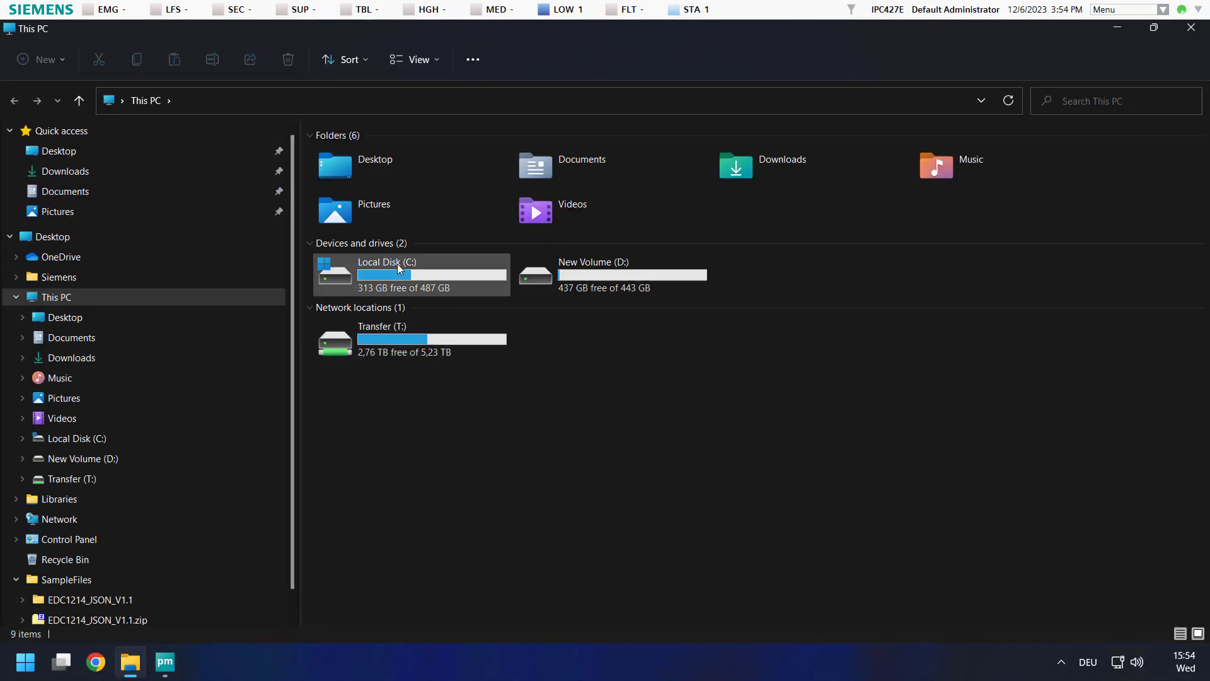
{"action": "double_click", "coordinate": [386, 274]}
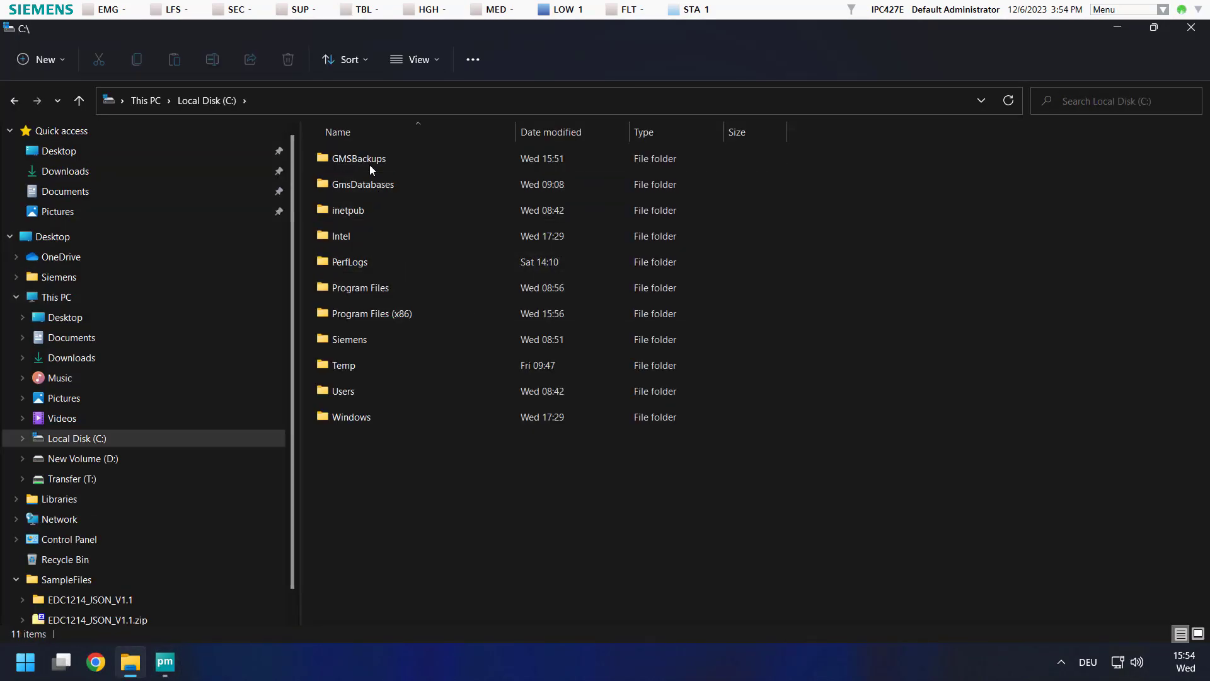
{"action": "double_click", "coordinate": [358, 159]}
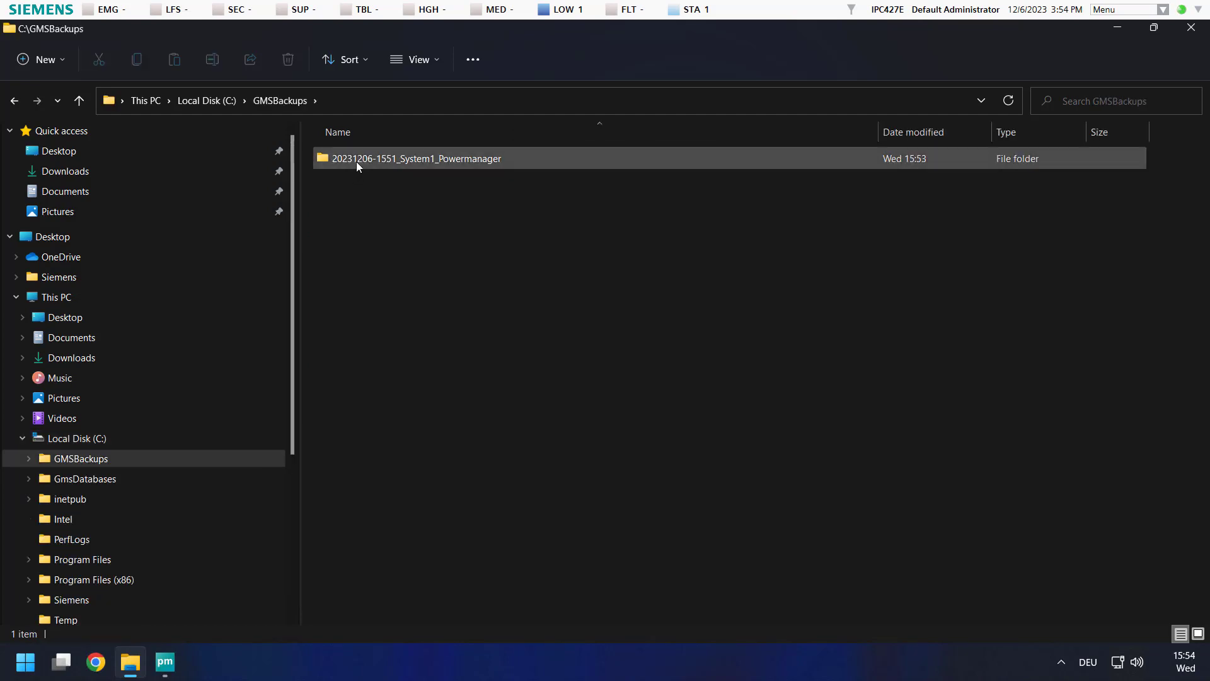
{"action": "mouse_move", "coordinate": [451, 159]}
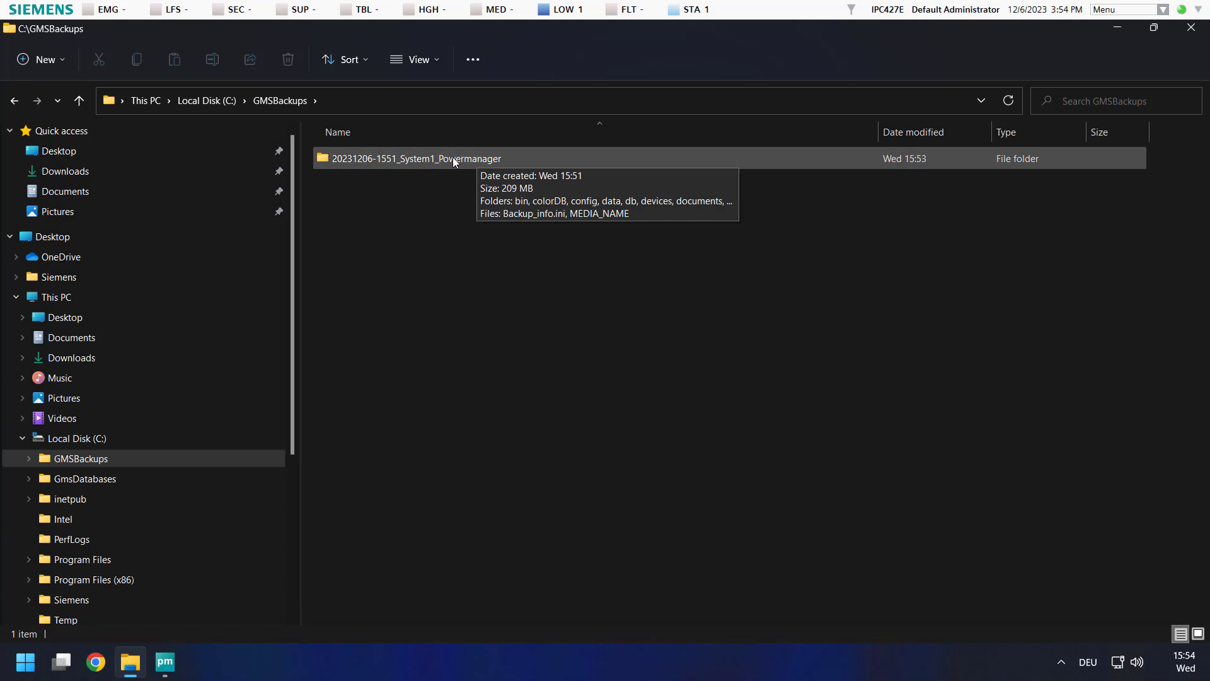
{"action": "mouse_move", "coordinate": [408, 183]}
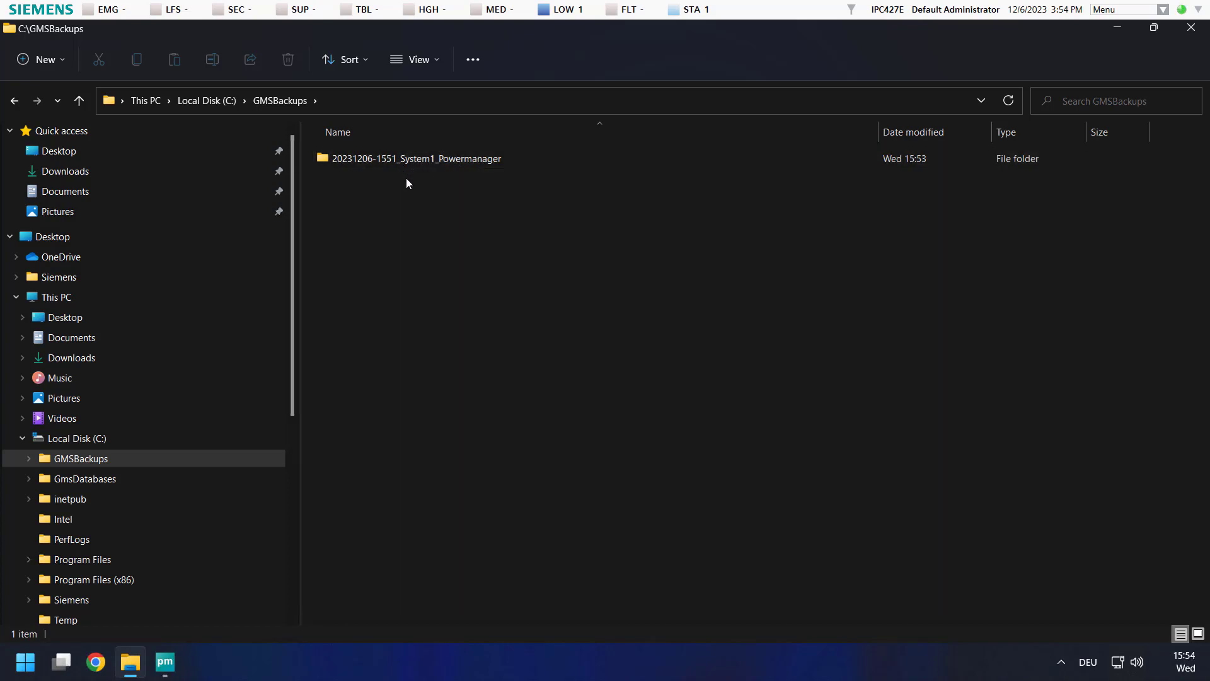
{"action": "mouse_move", "coordinate": [324, 177]}
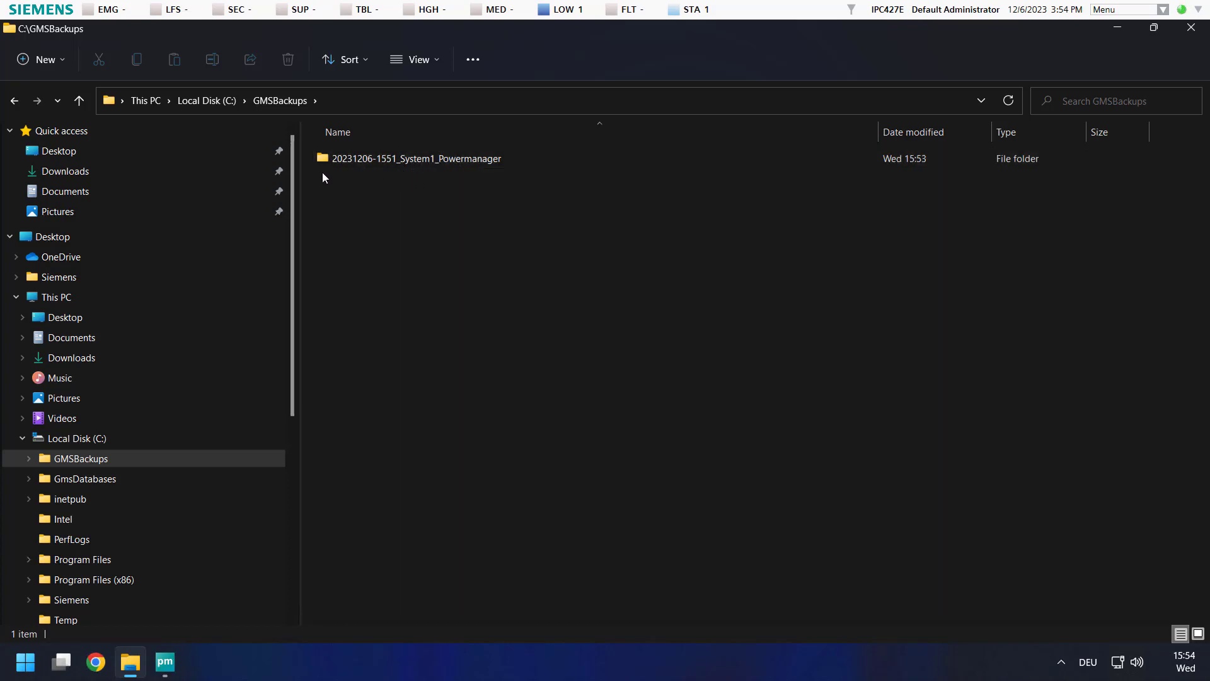
{"action": "mouse_move", "coordinate": [444, 188]}
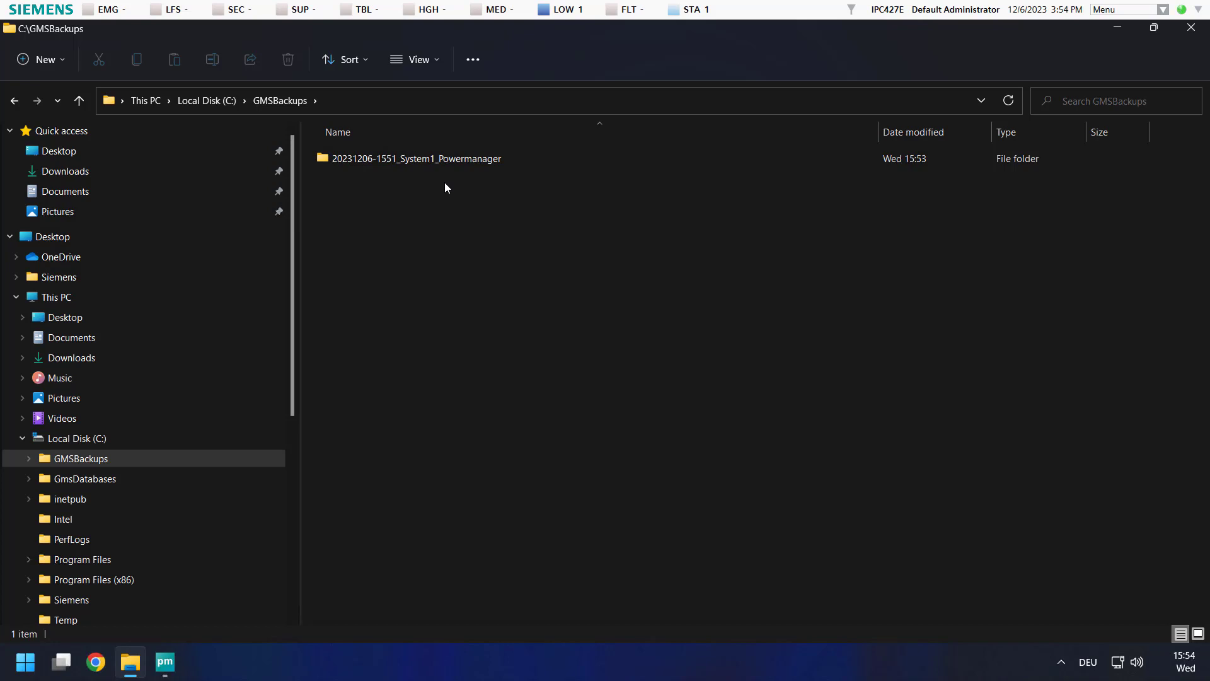
{"action": "mouse_move", "coordinate": [440, 188]}
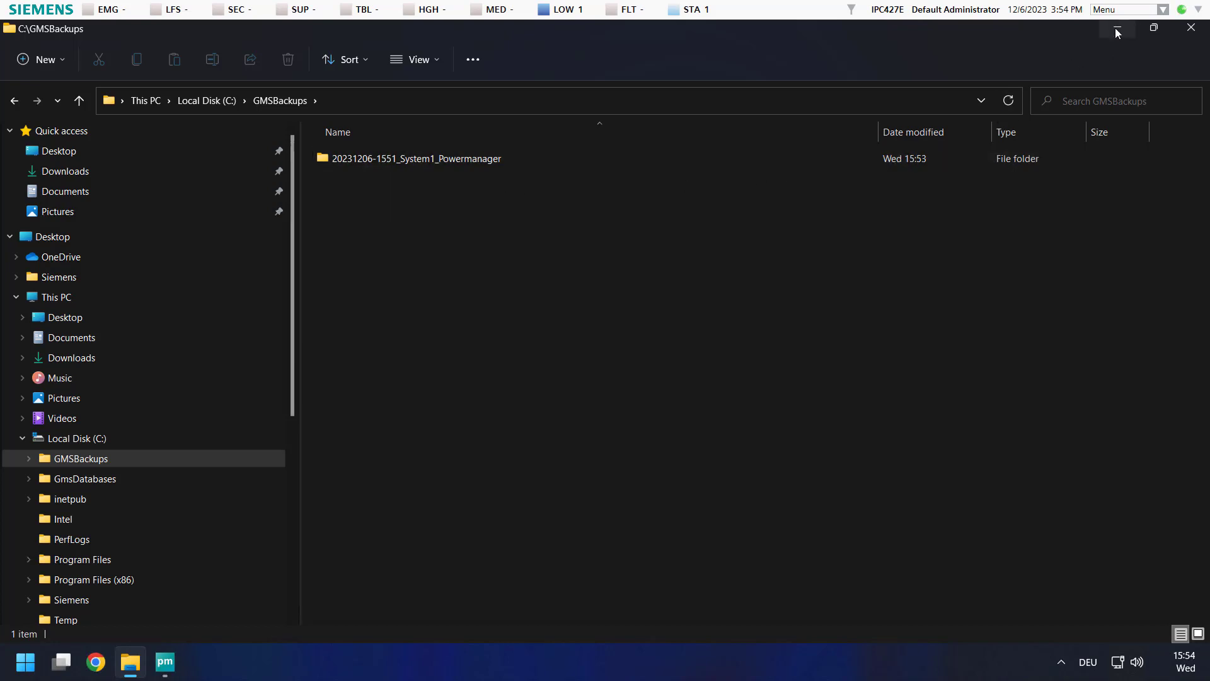
{"action": "left_click", "coordinate": [164, 662]}
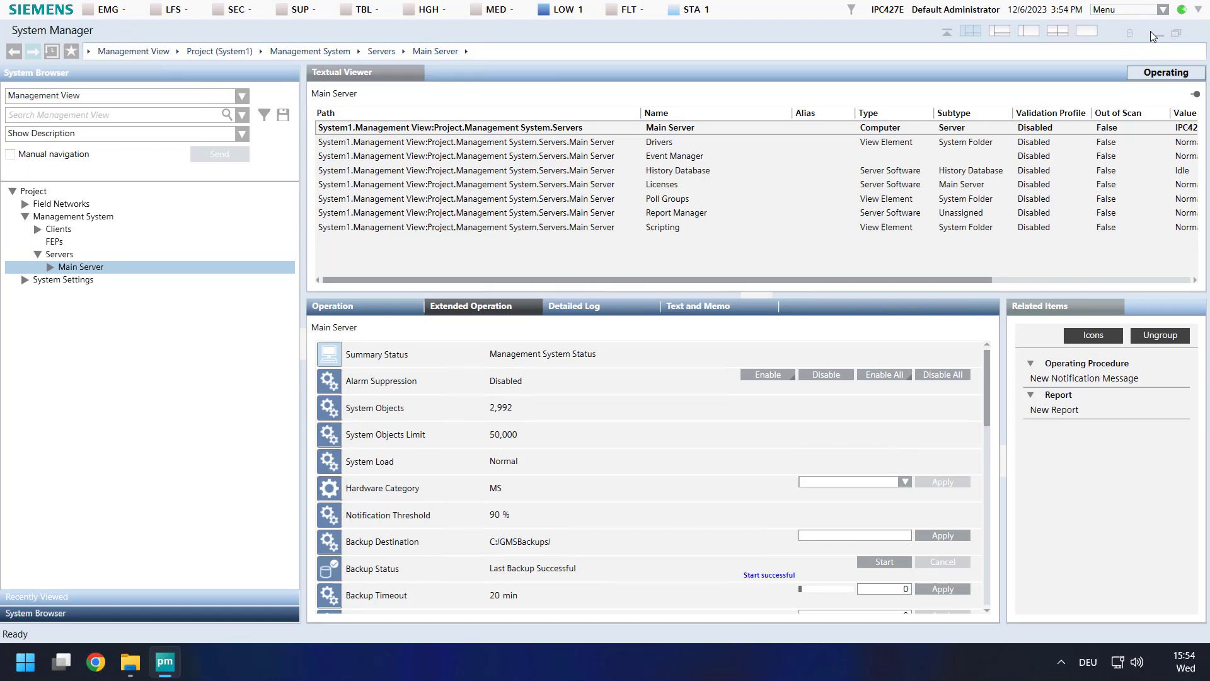
Exit System Manager via the Menu and launch the System Management Console shortcut
{"action": "left_click", "coordinate": [1126, 9]}
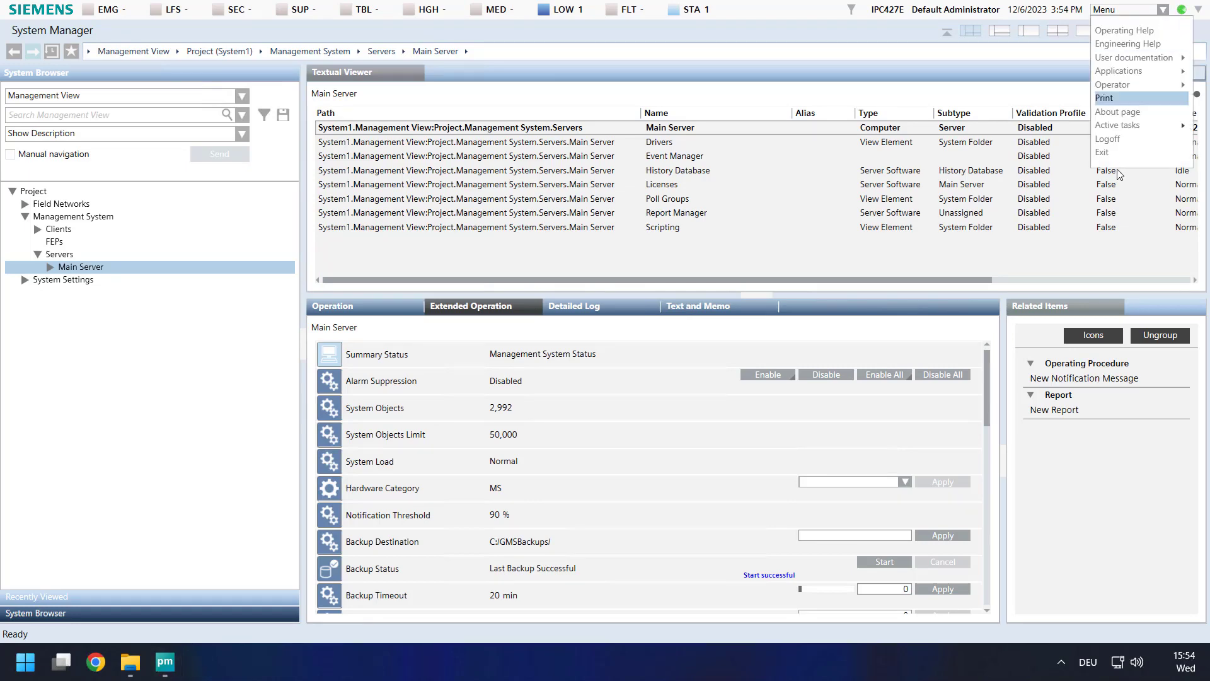
{"action": "left_click", "coordinate": [1104, 153]}
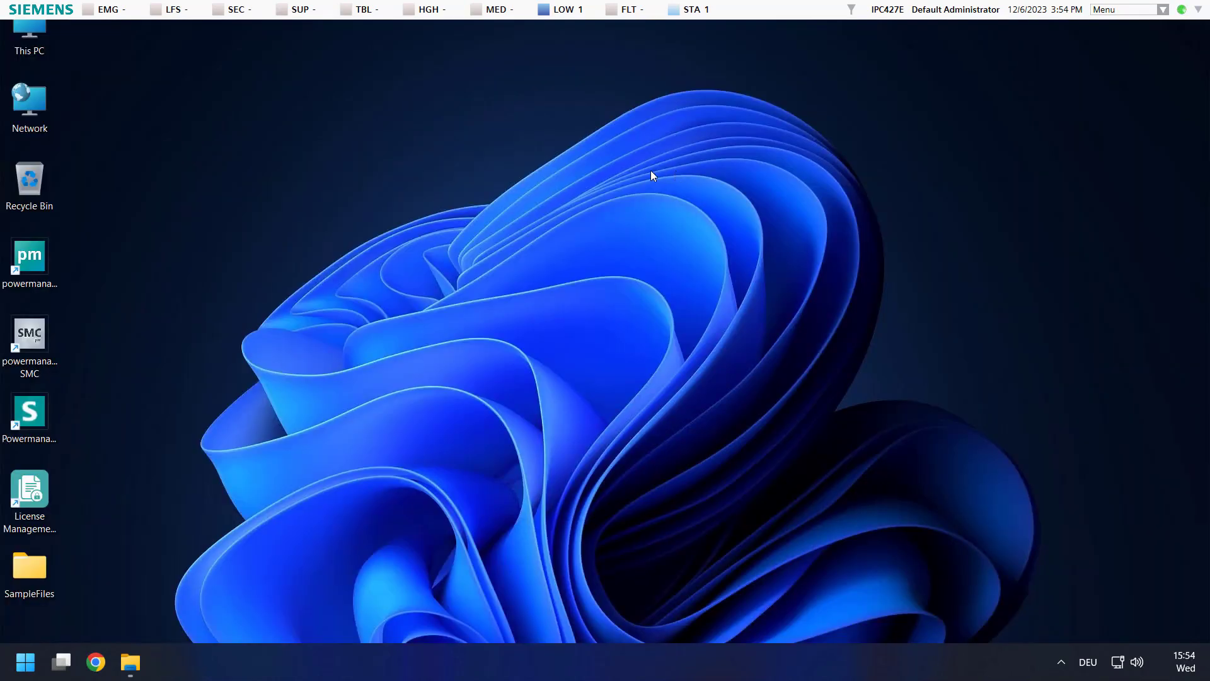
{"action": "left_click", "coordinate": [29, 259]}
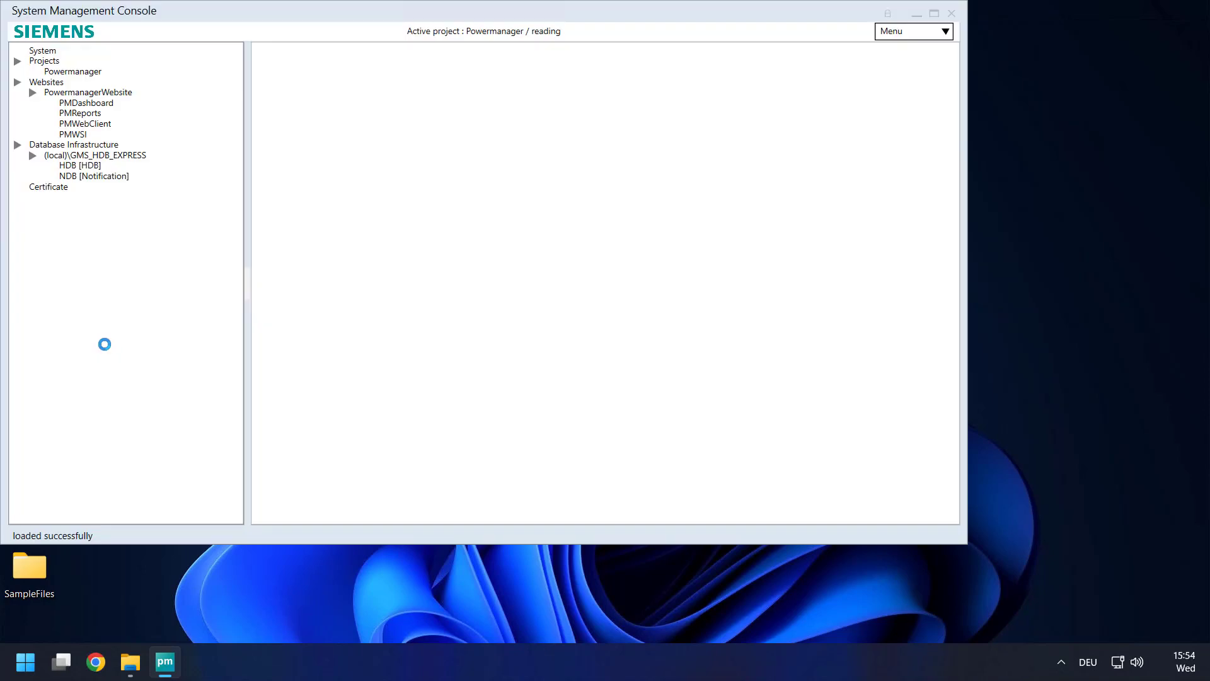
Back up the HDB database to C:\GmsDatabases\Backups\HDB.bak and confirm with Yes
{"action": "left_click", "coordinate": [43, 50]}
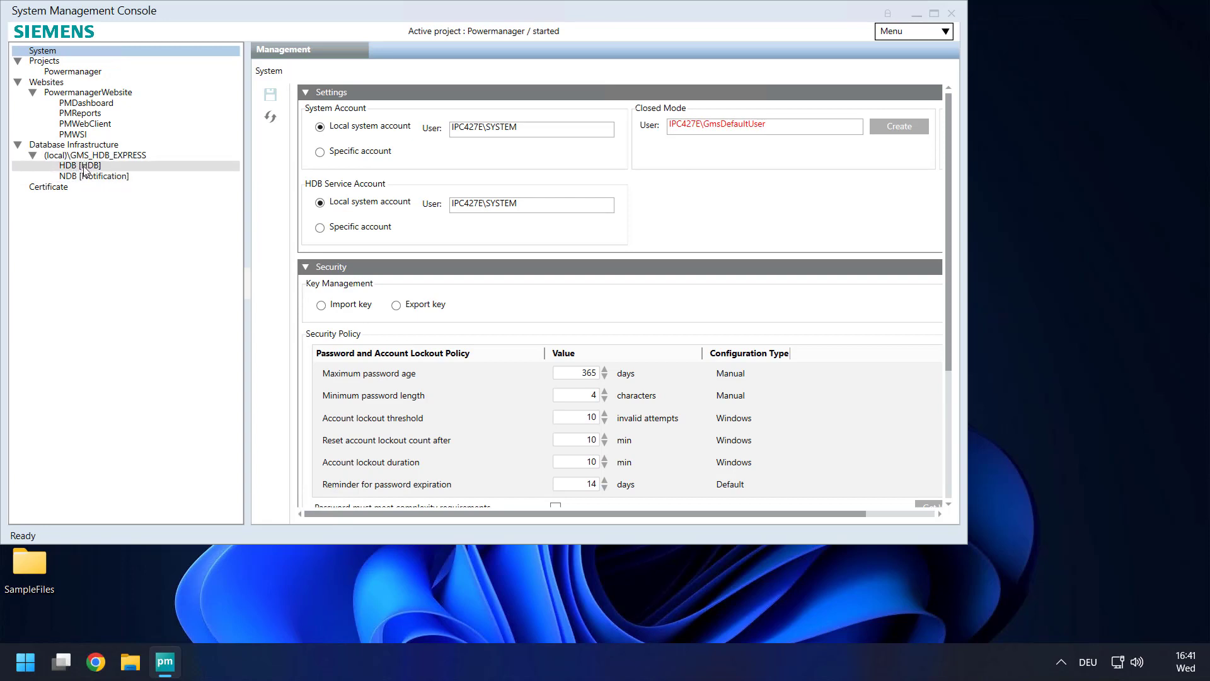
{"action": "left_click", "coordinate": [78, 166]}
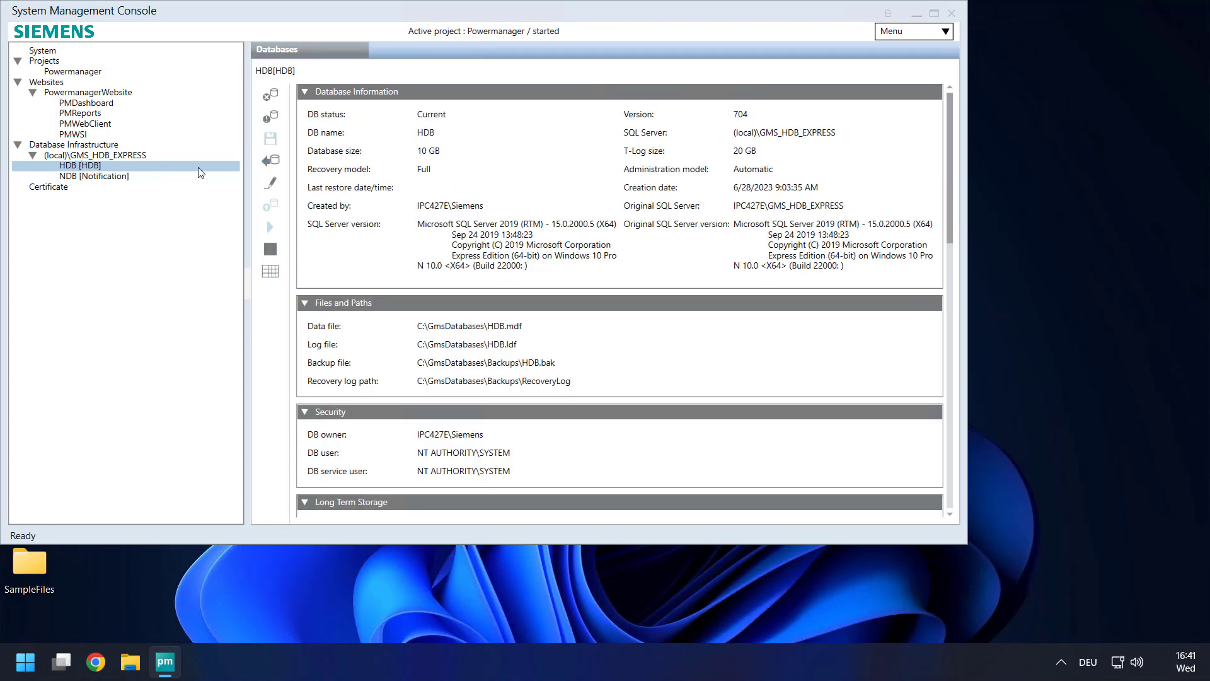
{"action": "left_click", "coordinate": [270, 160]}
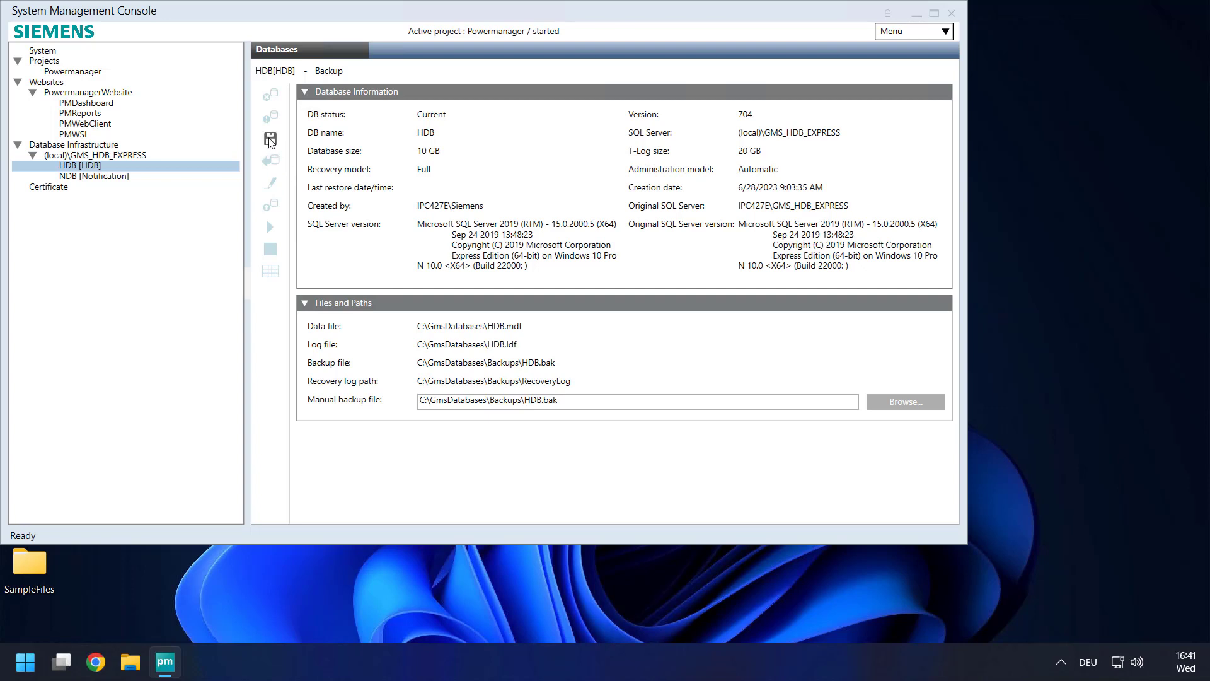
{"action": "left_click", "coordinate": [270, 140]}
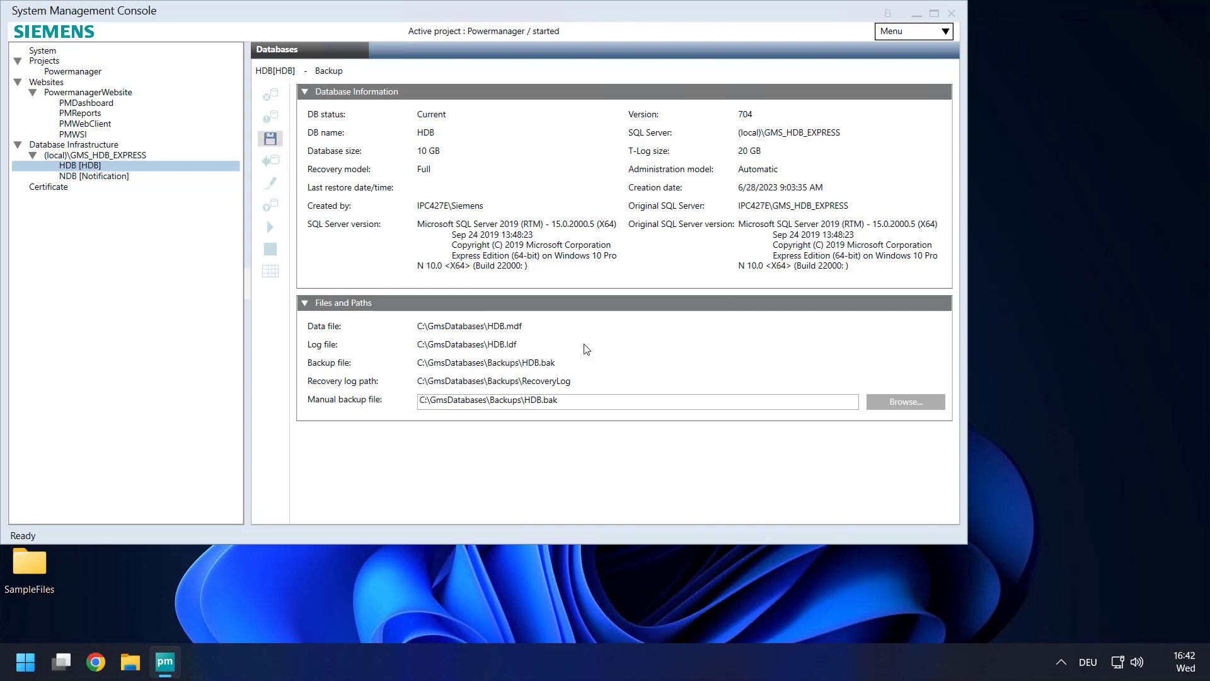
{"action": "left_click", "coordinate": [270, 138]}
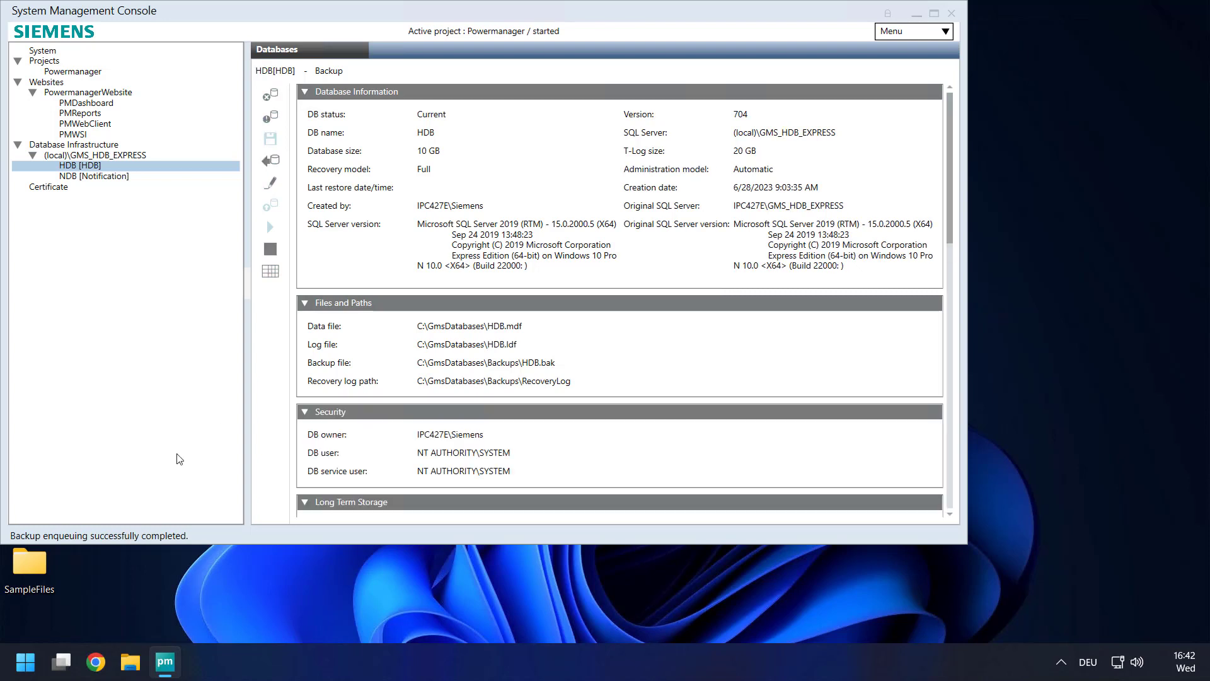
{"action": "mouse_move", "coordinate": [146, 538]}
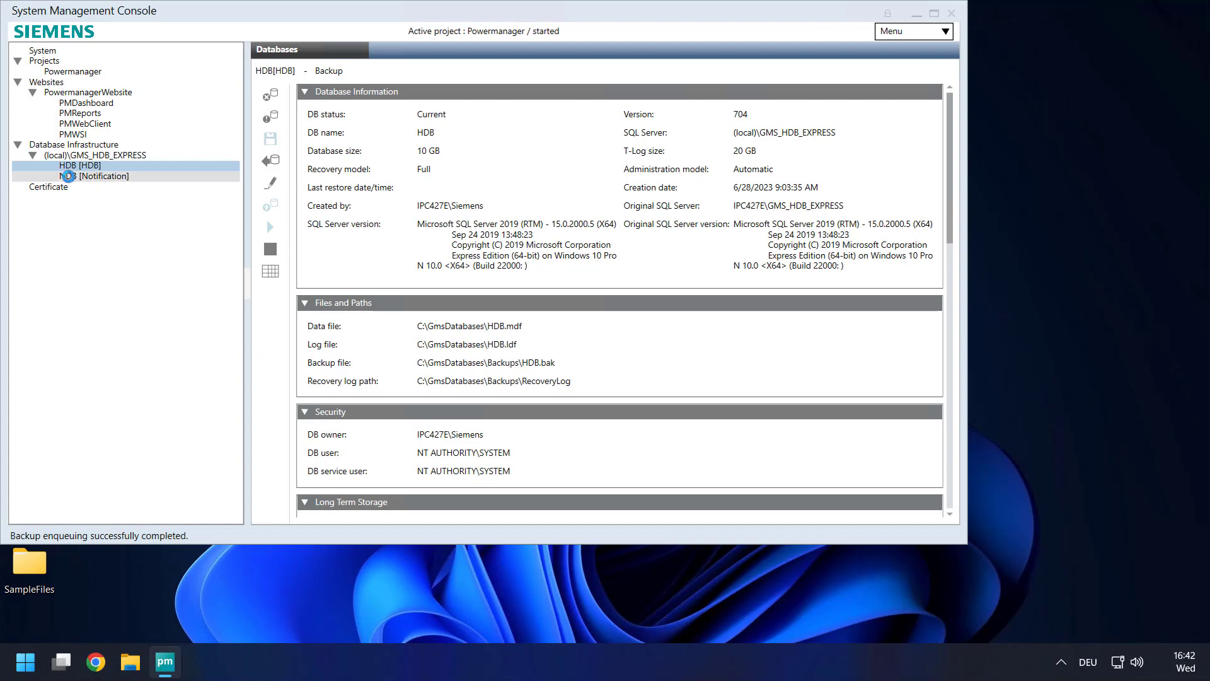
Back up the NDB Notification database to C:\GmsDatabases\Backups\NDB.bak and confirm
{"action": "left_click", "coordinate": [96, 177]}
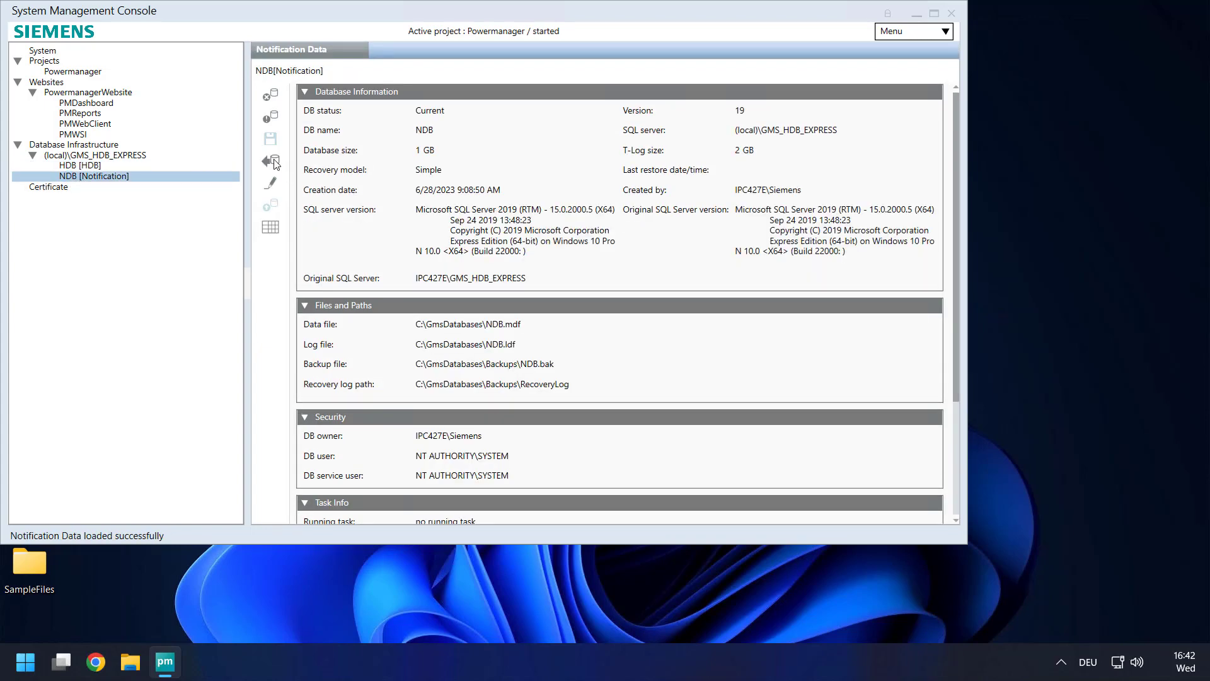
{"action": "left_click", "coordinate": [269, 140]}
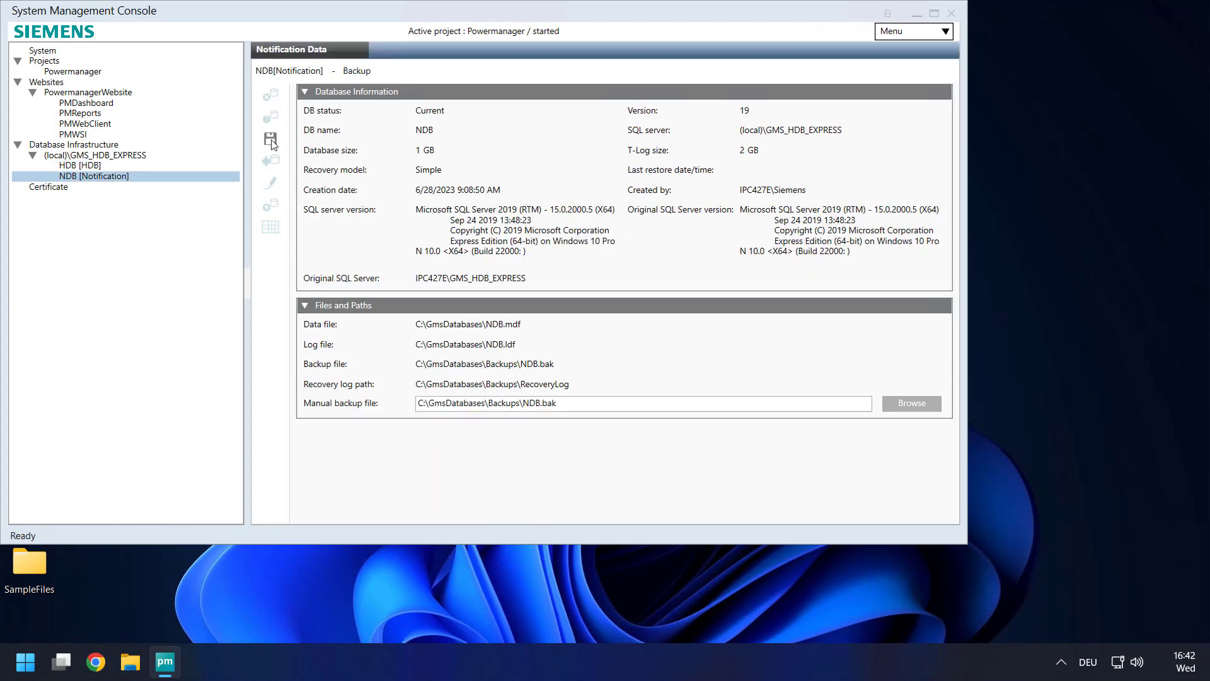
{"action": "left_click", "coordinate": [270, 140]}
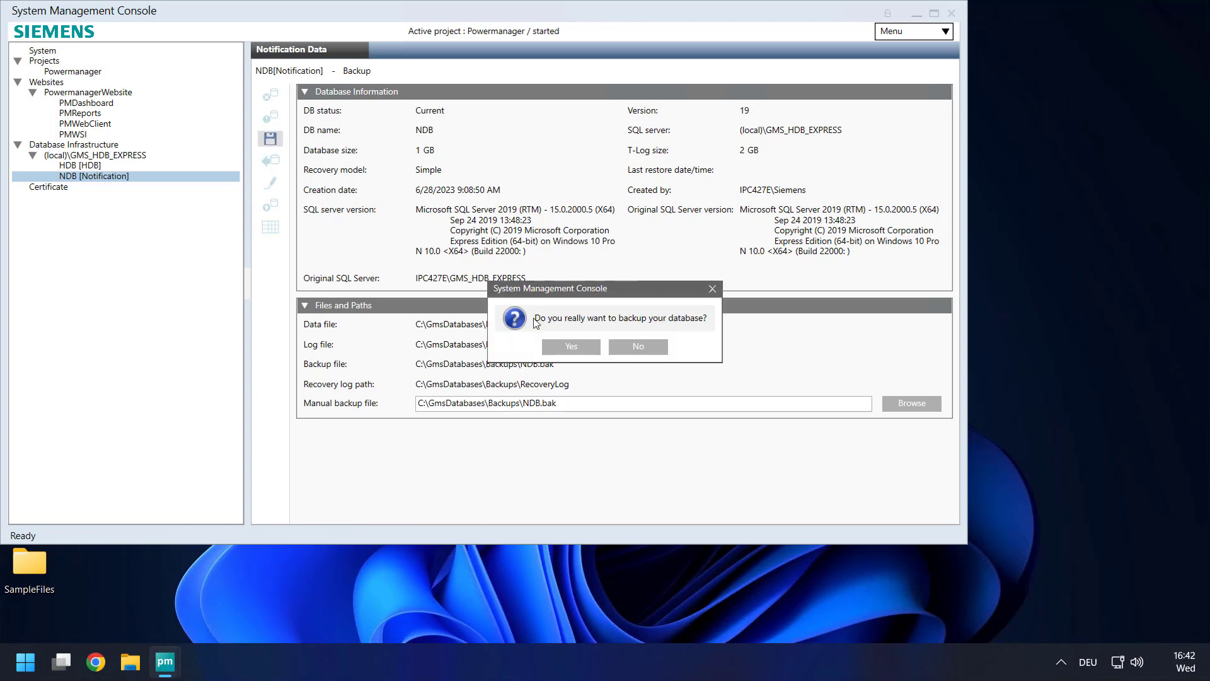
{"action": "left_click", "coordinate": [570, 346]}
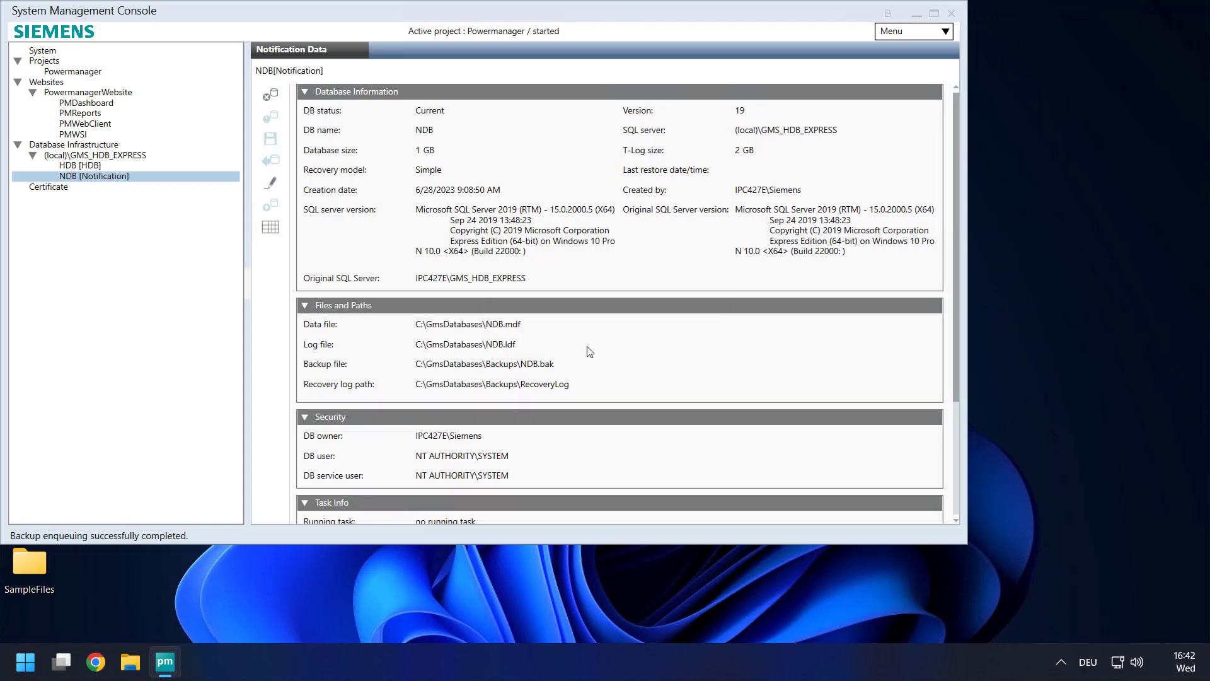
{"action": "mouse_move", "coordinate": [130, 662]}
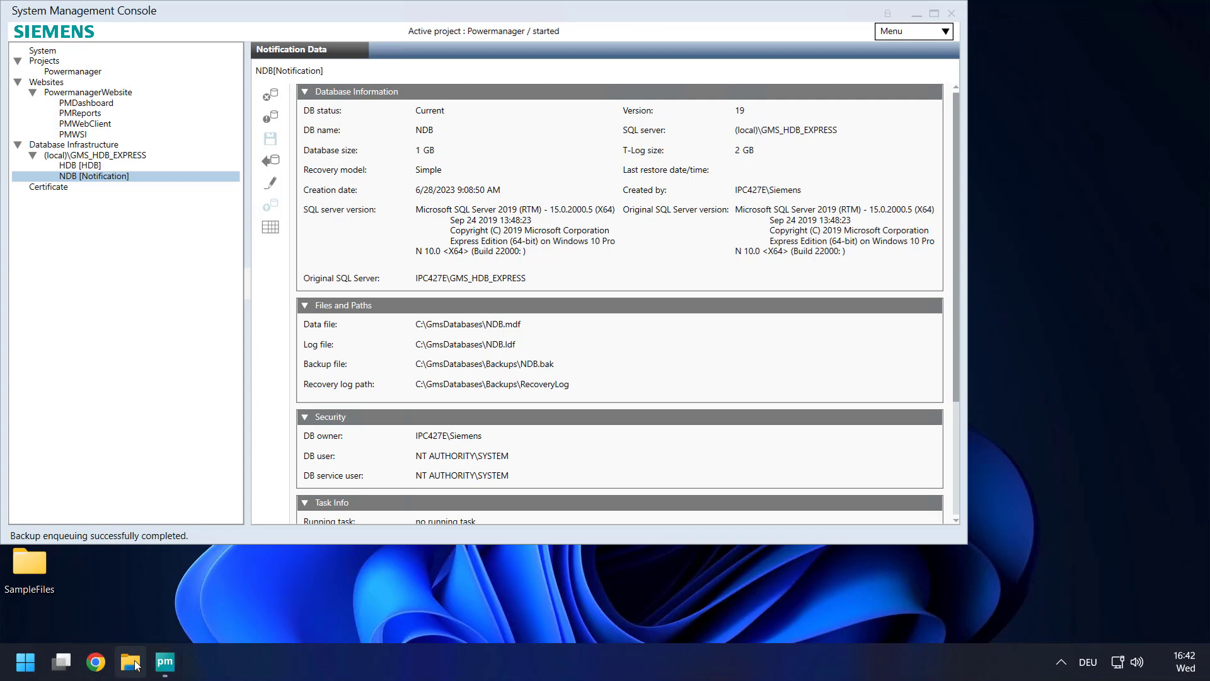
Verify HDB.bak and NDB.bak in C:\GmsDatabases\Backups, then go back to GMSBackups
{"action": "left_click", "coordinate": [129, 662]}
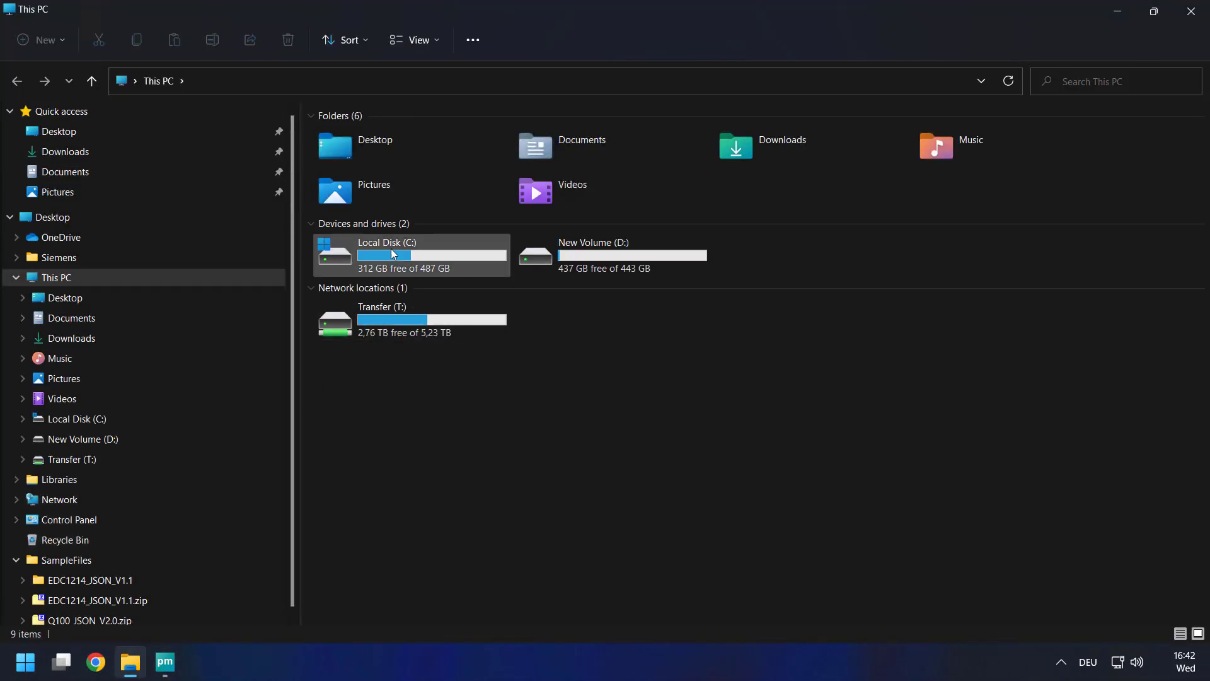
{"action": "double_click", "coordinate": [386, 253]}
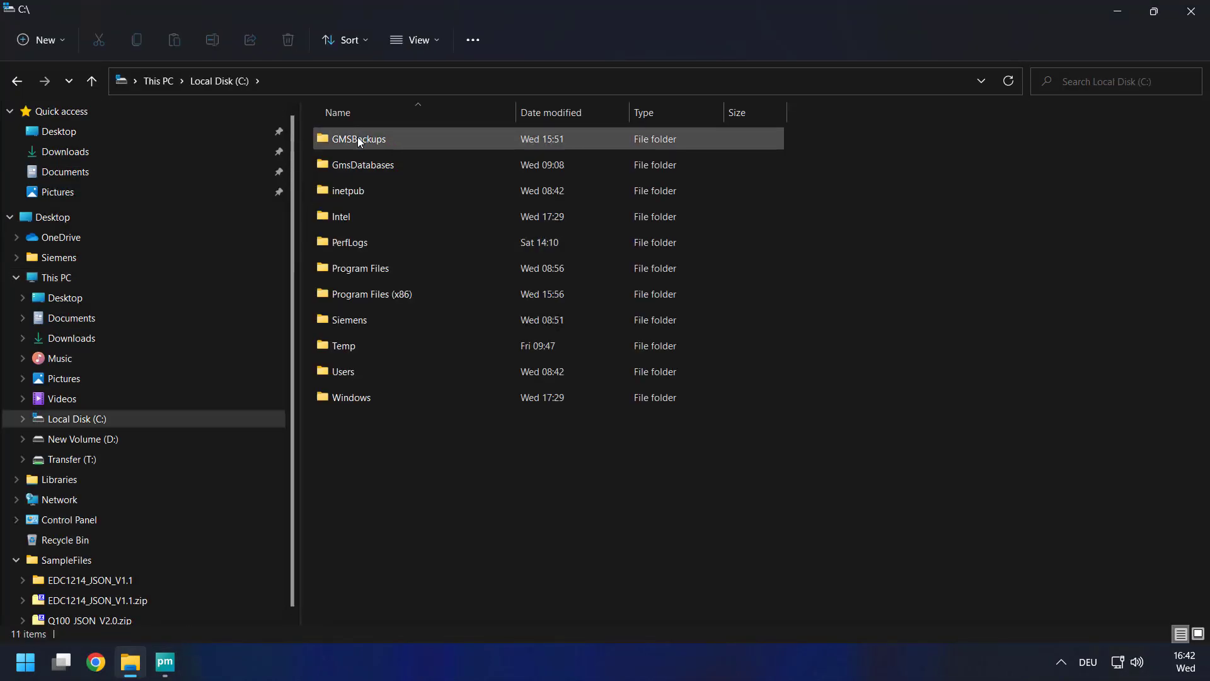
{"action": "double_click", "coordinate": [362, 164]}
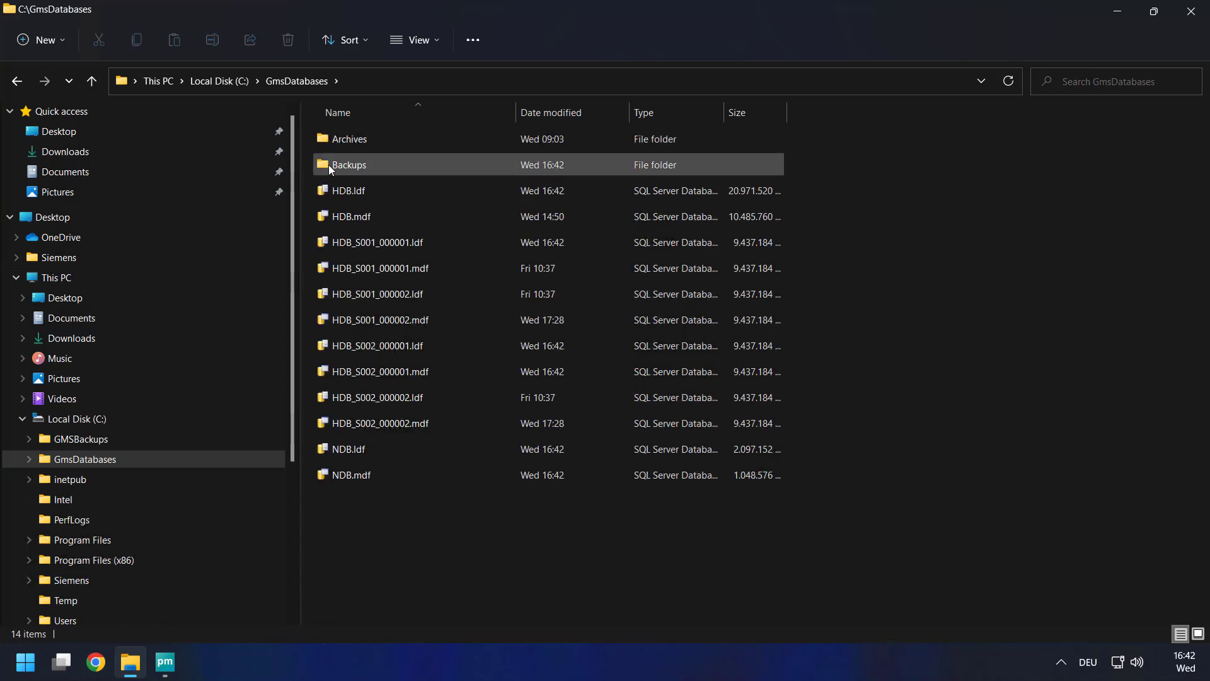
{"action": "double_click", "coordinate": [349, 164]}
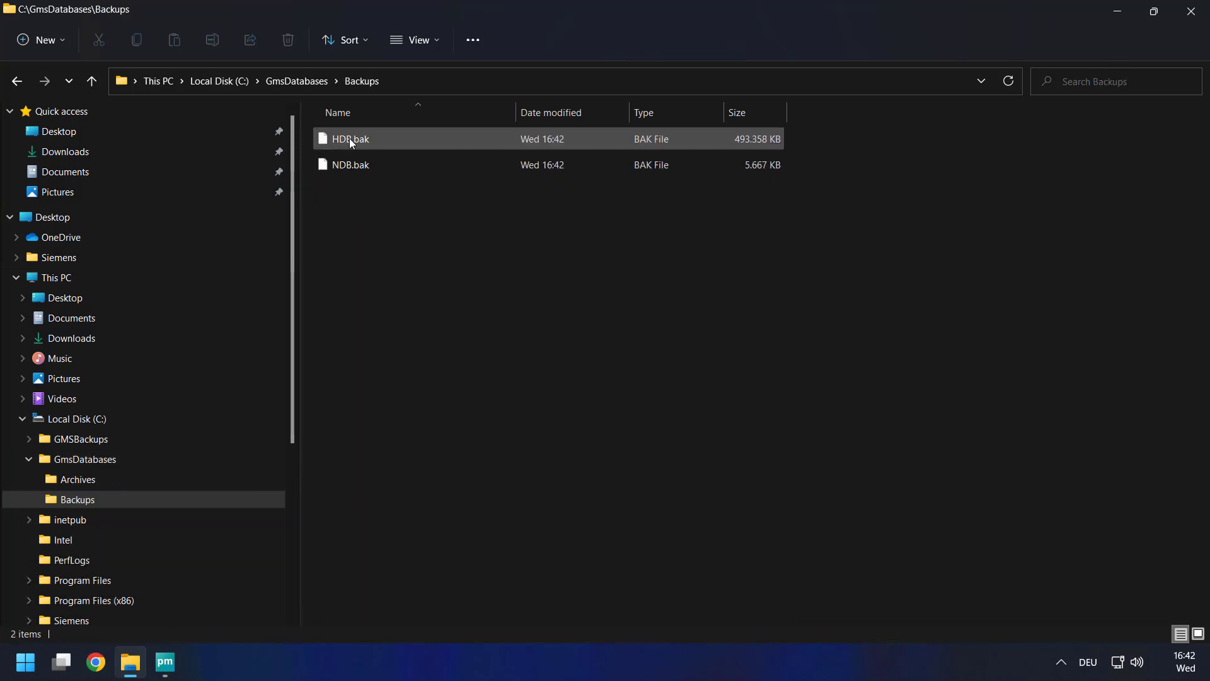
{"action": "left_click", "coordinate": [351, 164]}
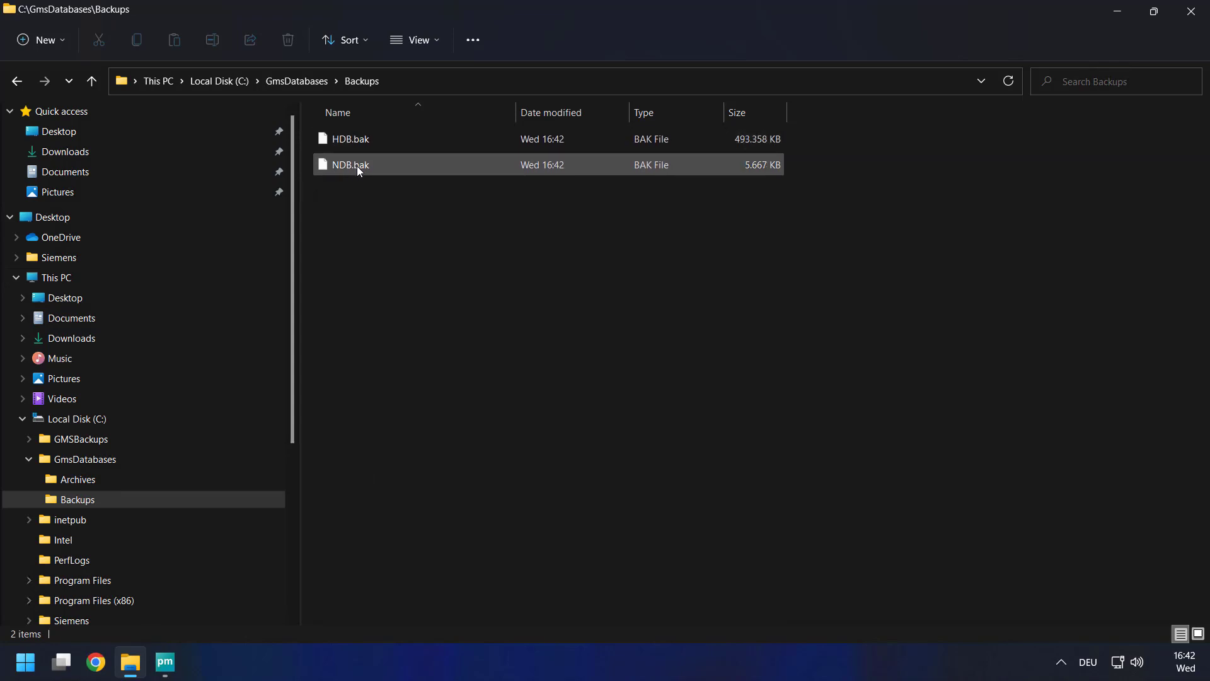
{"action": "mouse_move", "coordinate": [356, 167]}
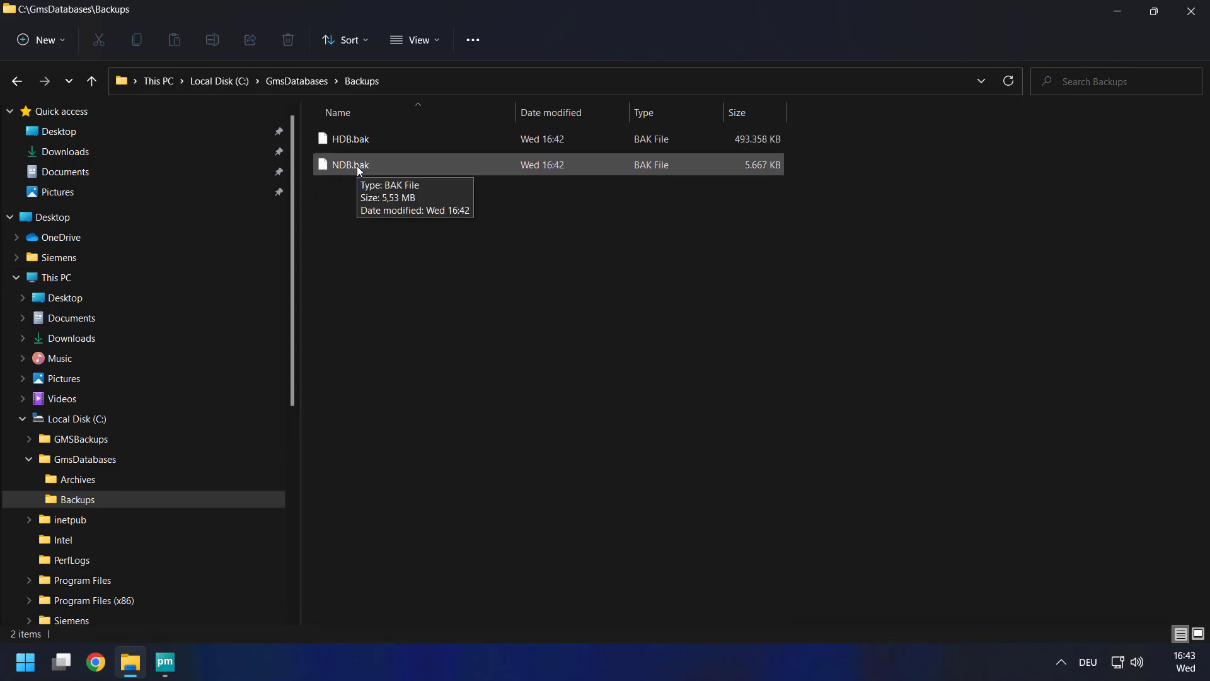
{"action": "mouse_move", "coordinate": [368, 211]}
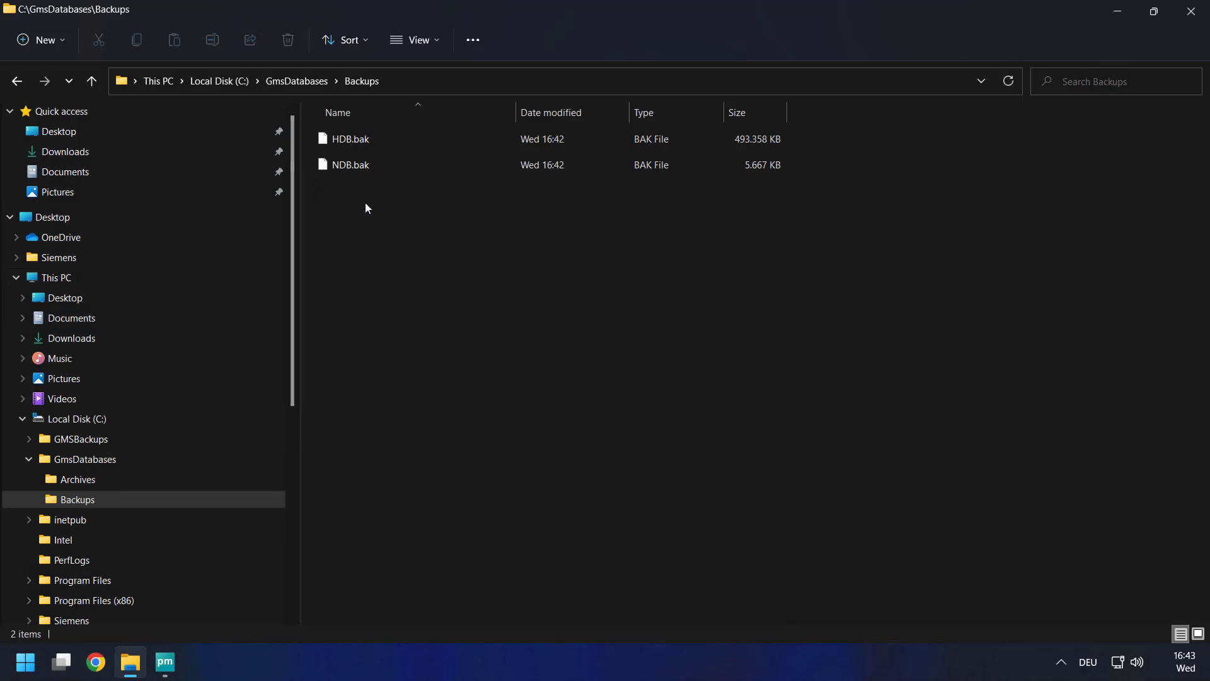
{"action": "left_click", "coordinate": [351, 164]}
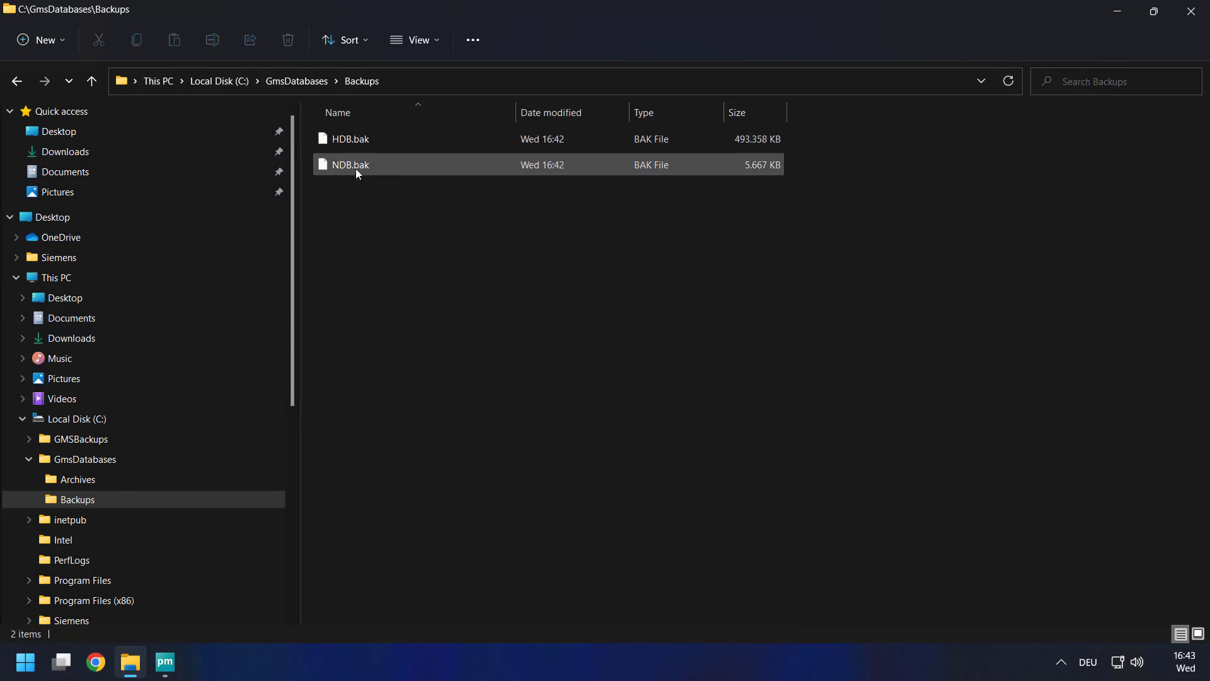
{"action": "left_click", "coordinate": [78, 438]}
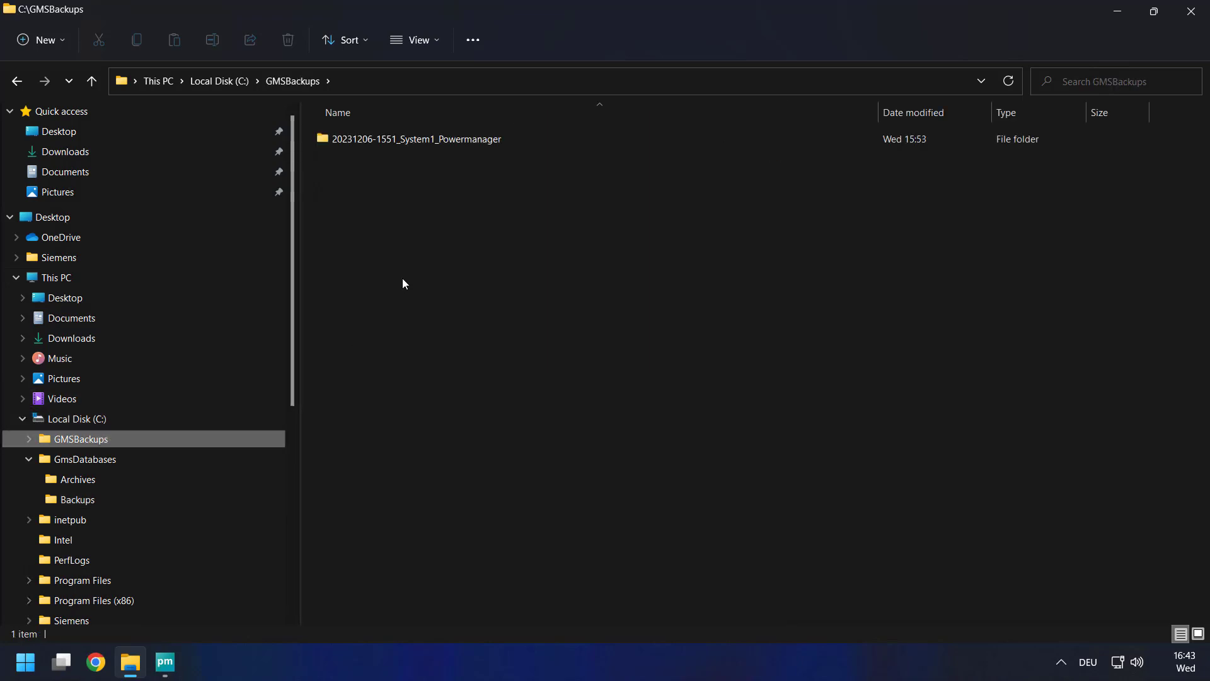
{"action": "mouse_move", "coordinate": [361, 142]}
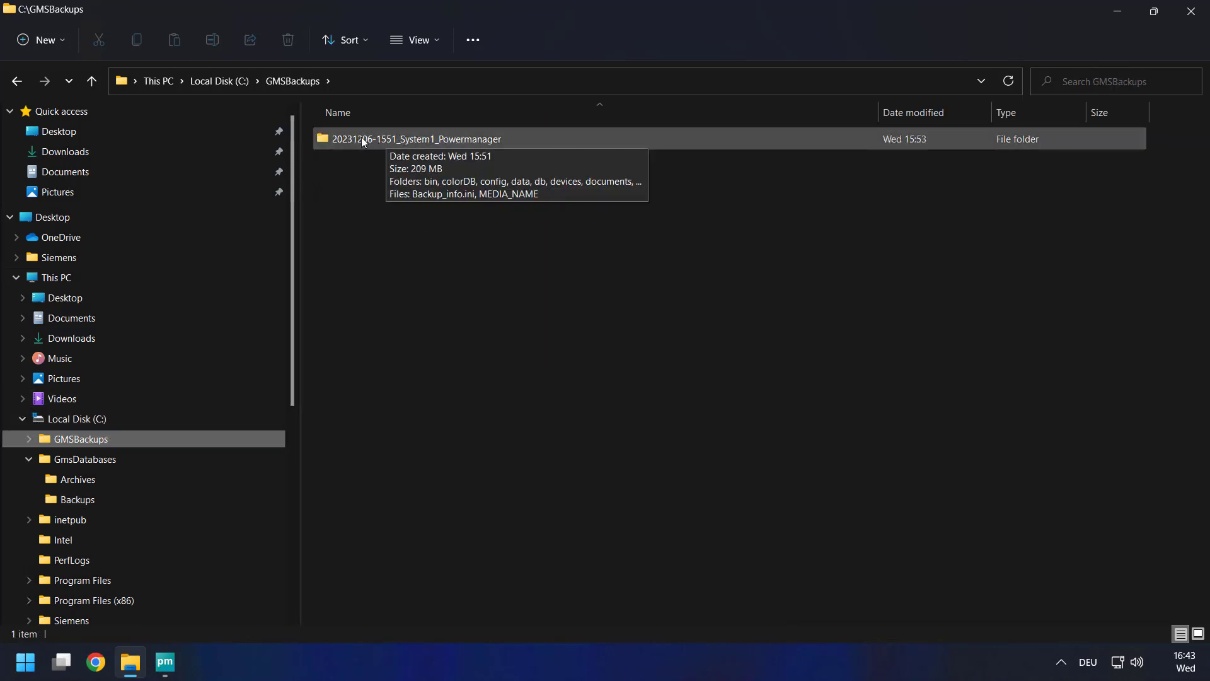
{"action": "mouse_move", "coordinate": [391, 144]}
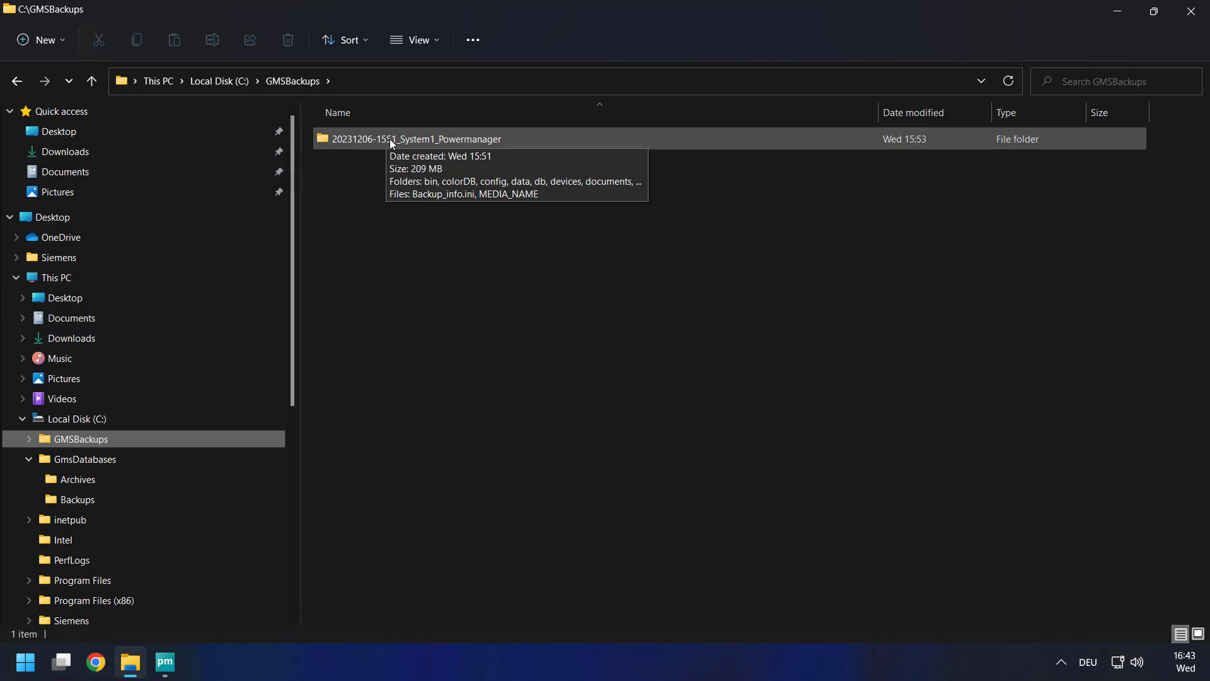